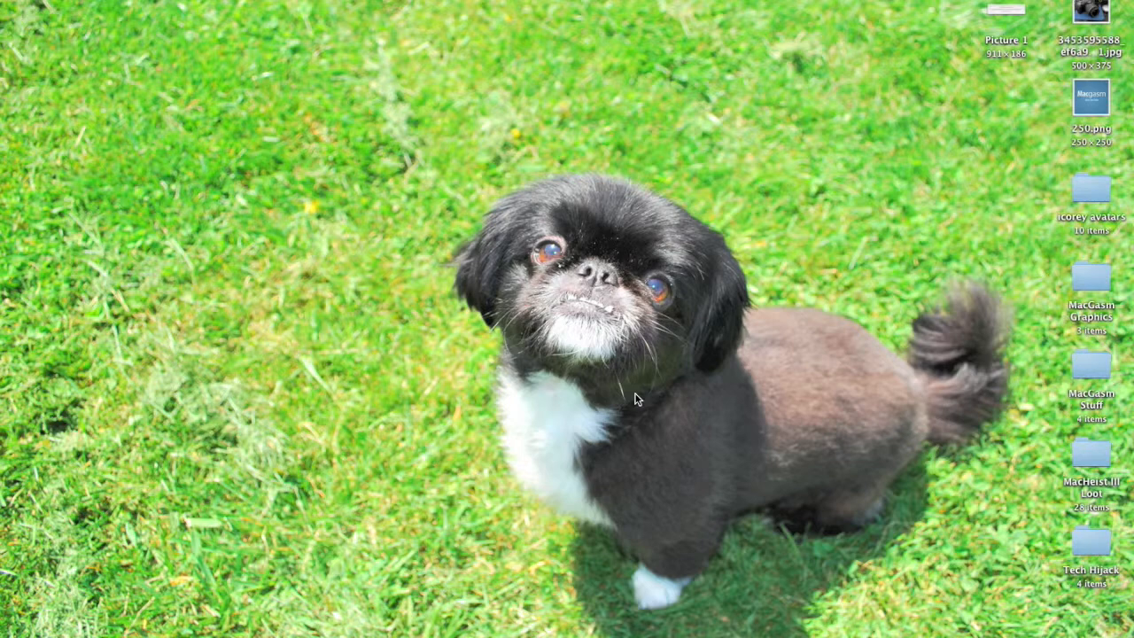
mouse_move(213, 478)
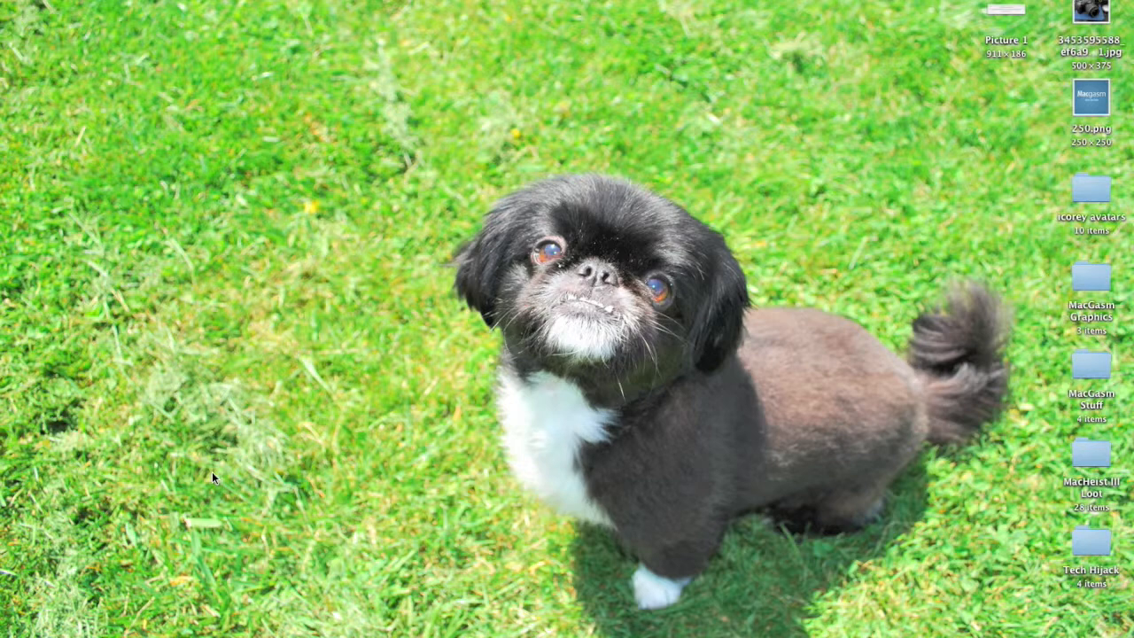
mouse_move(59, 448)
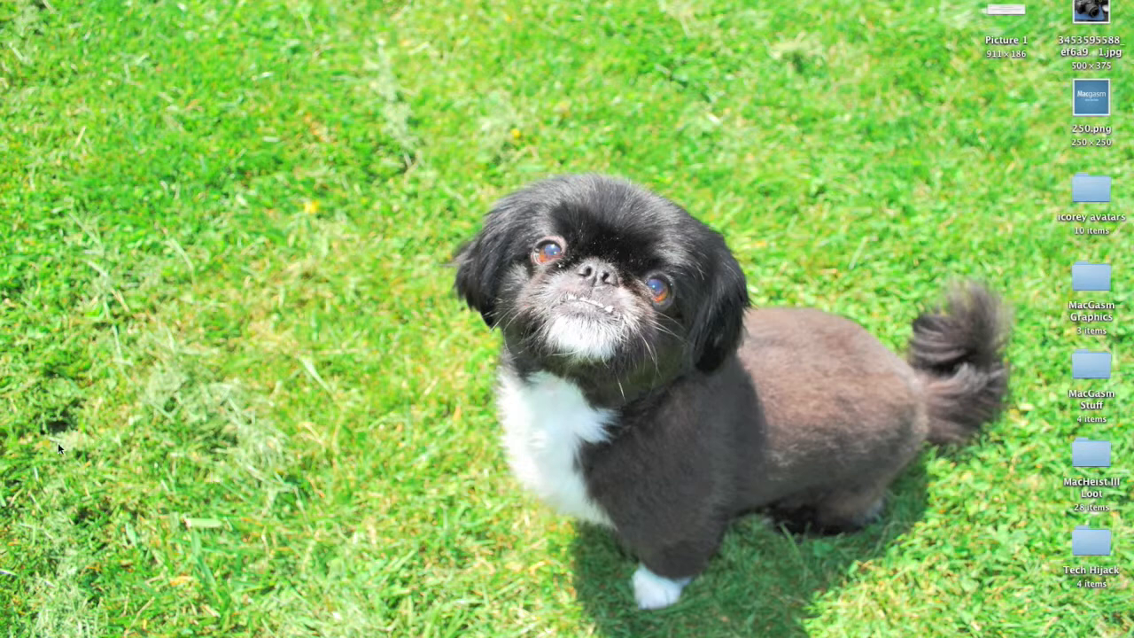
mouse_move(22, 607)
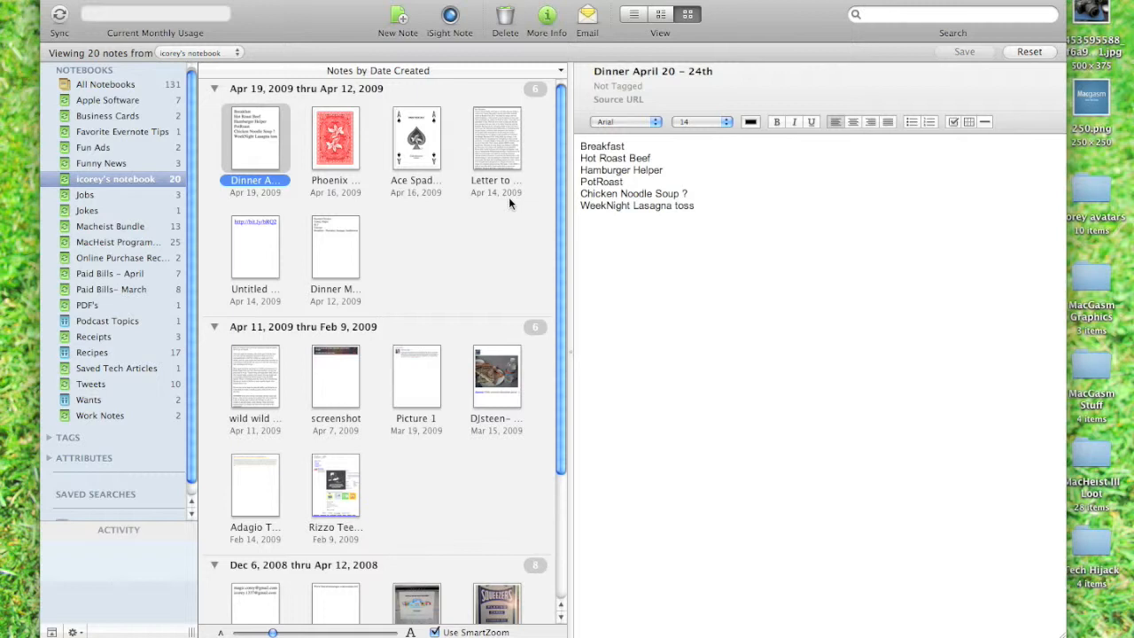
mouse_move(312, 155)
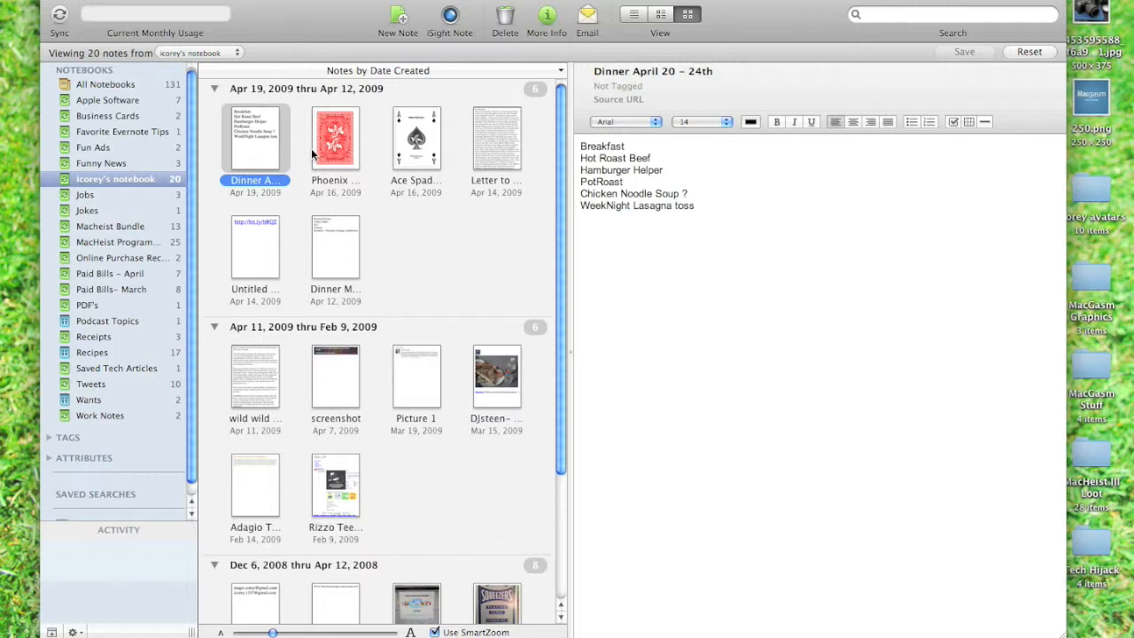
mouse_move(219, 236)
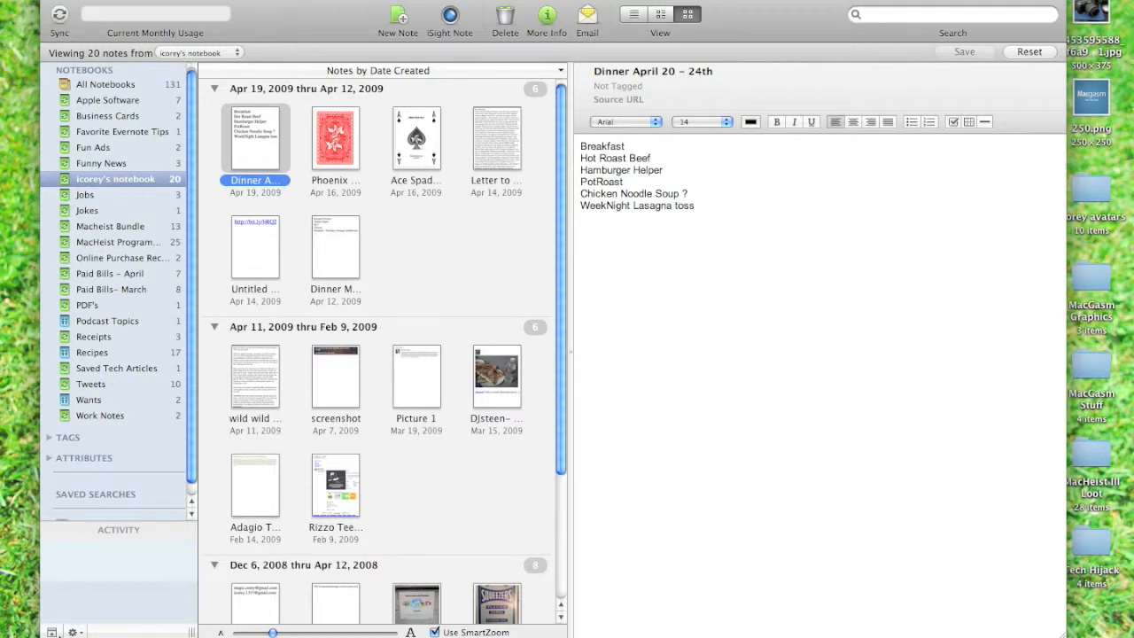
Step: Create a new synchronized notebook named Macgasm from the File menu
click(71, 632)
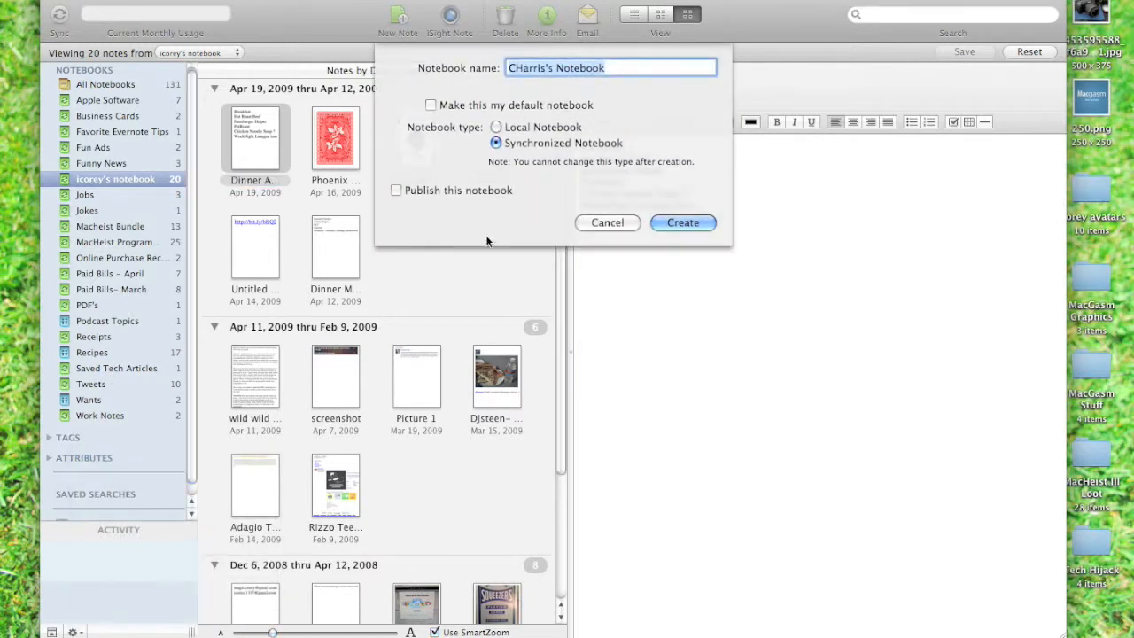
text(Macg)
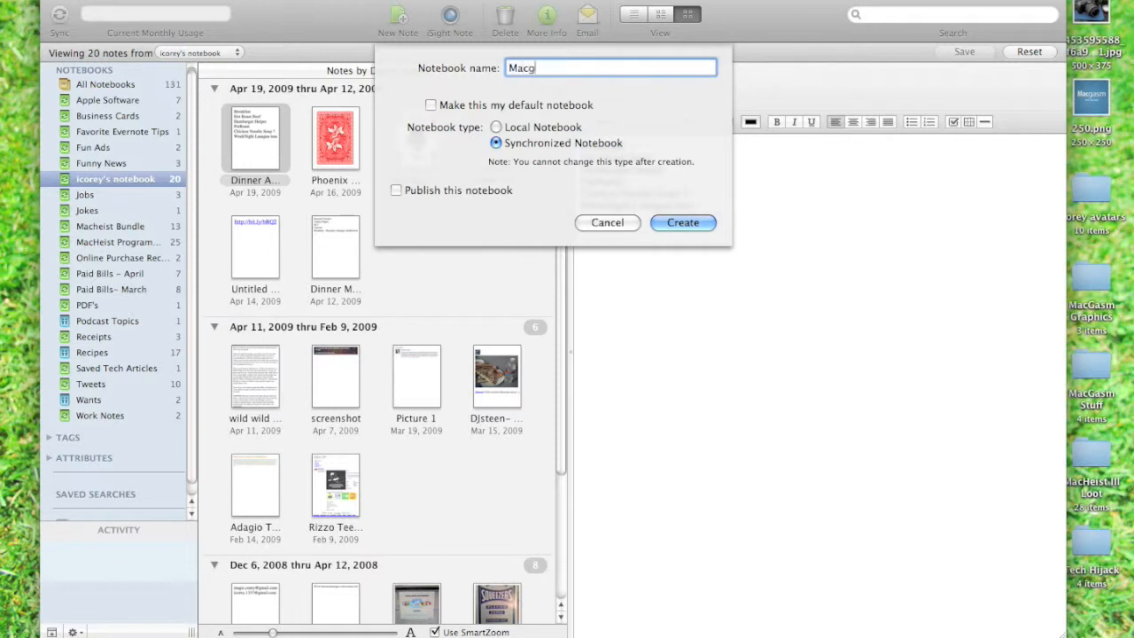
text(asm)
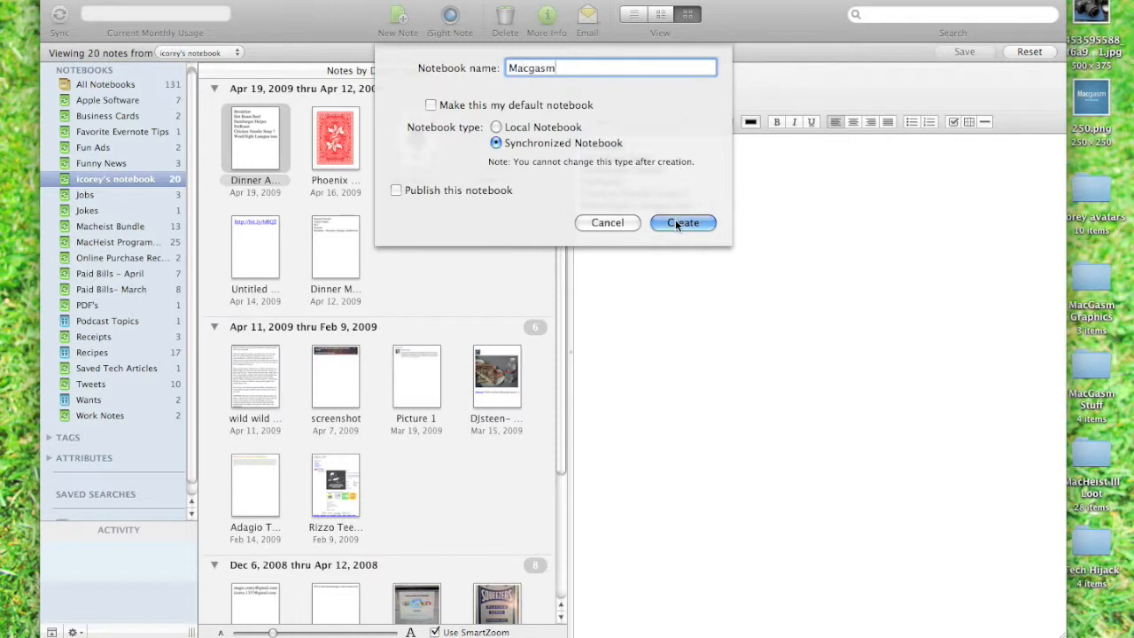
click(682, 223)
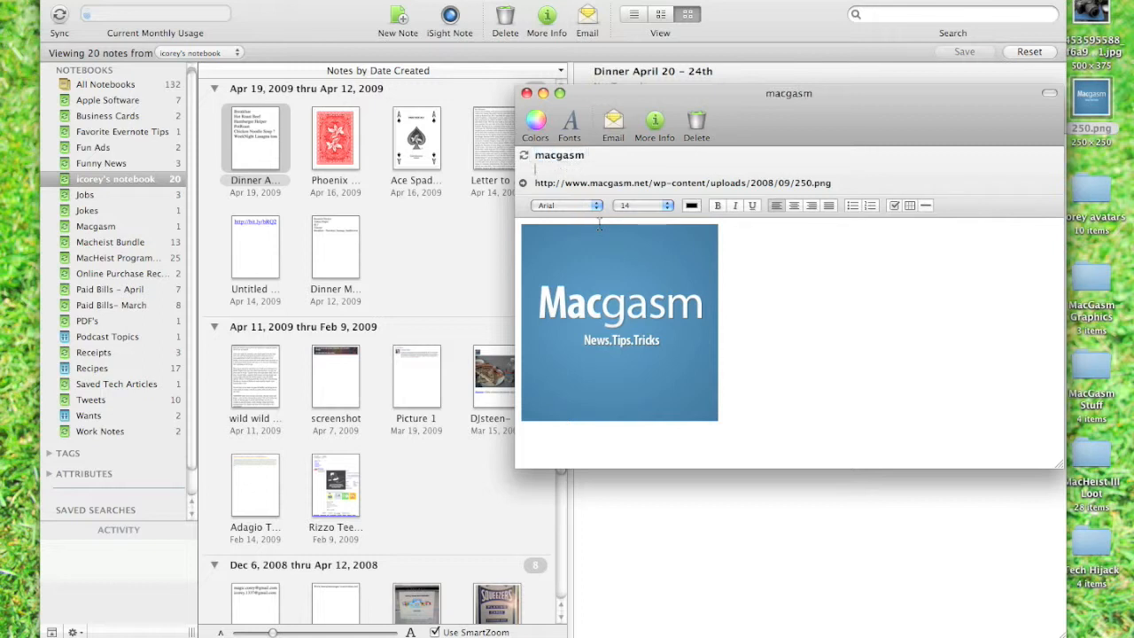
Step: Tag the Macgasm logo note with macgasm and close its window
text(macgasm)
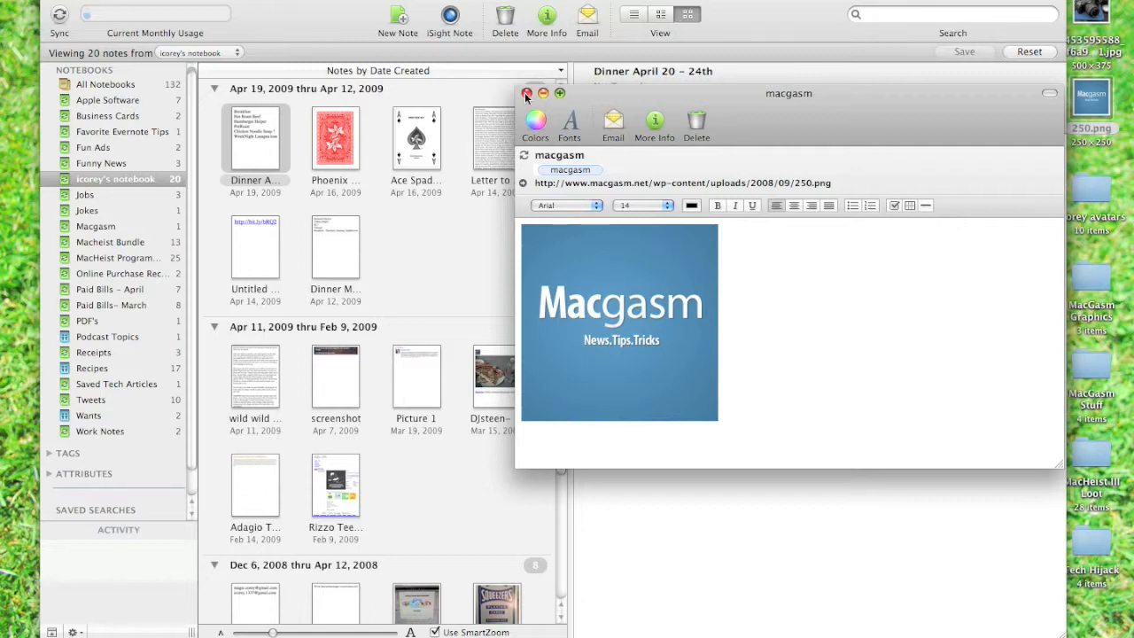
click(527, 93)
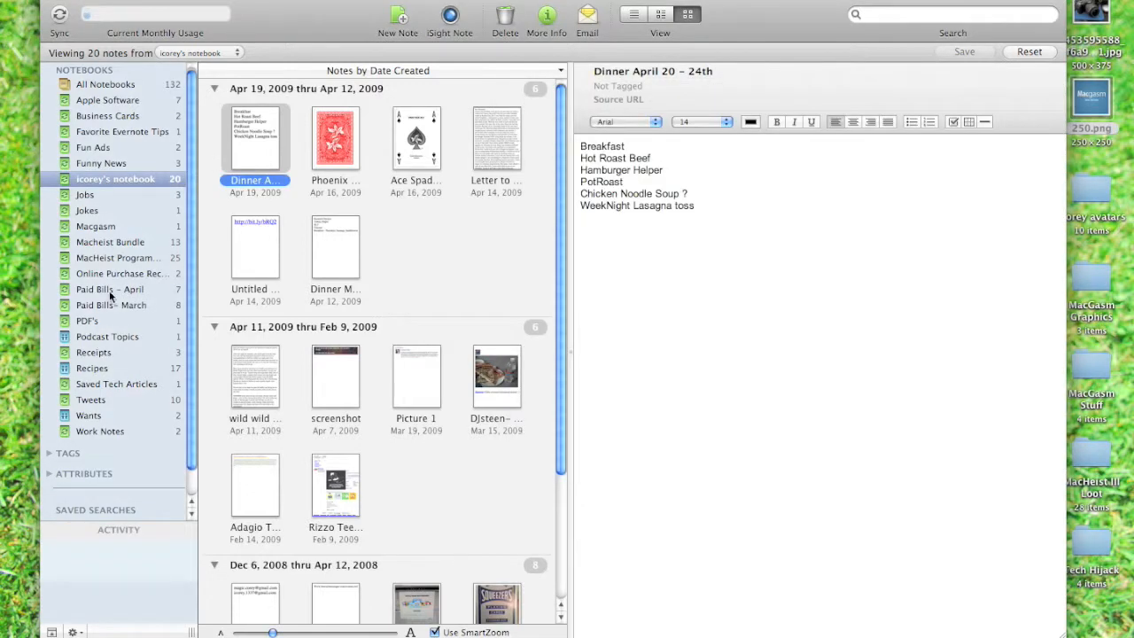
Step: Show the Macgasm notebook's single logo note and sync the library with the server
click(96, 226)
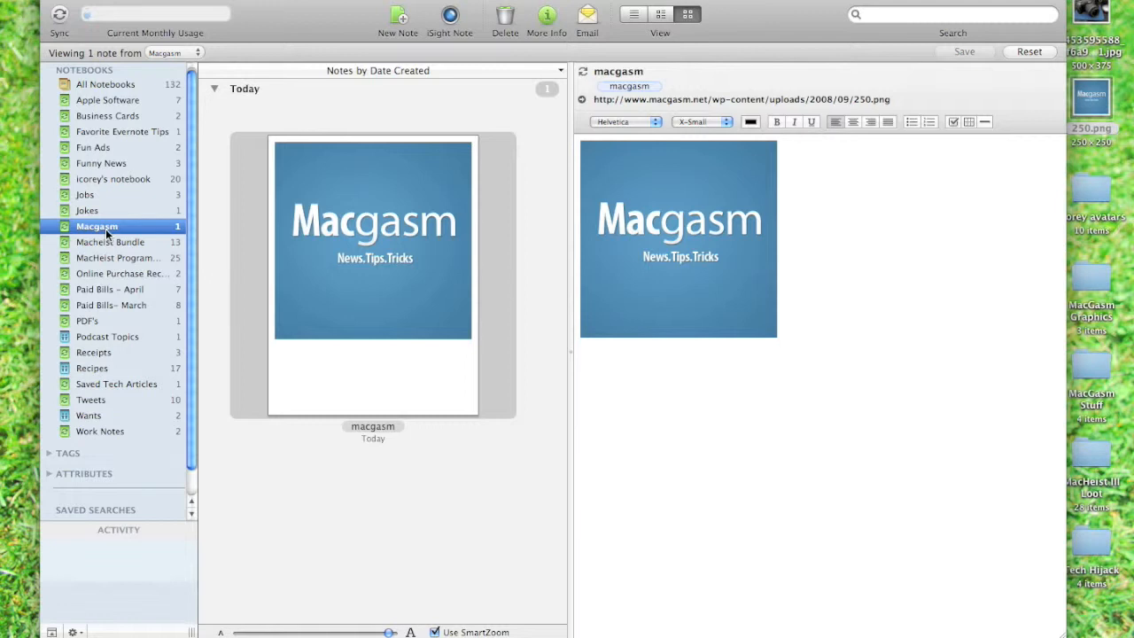
mouse_move(114, 181)
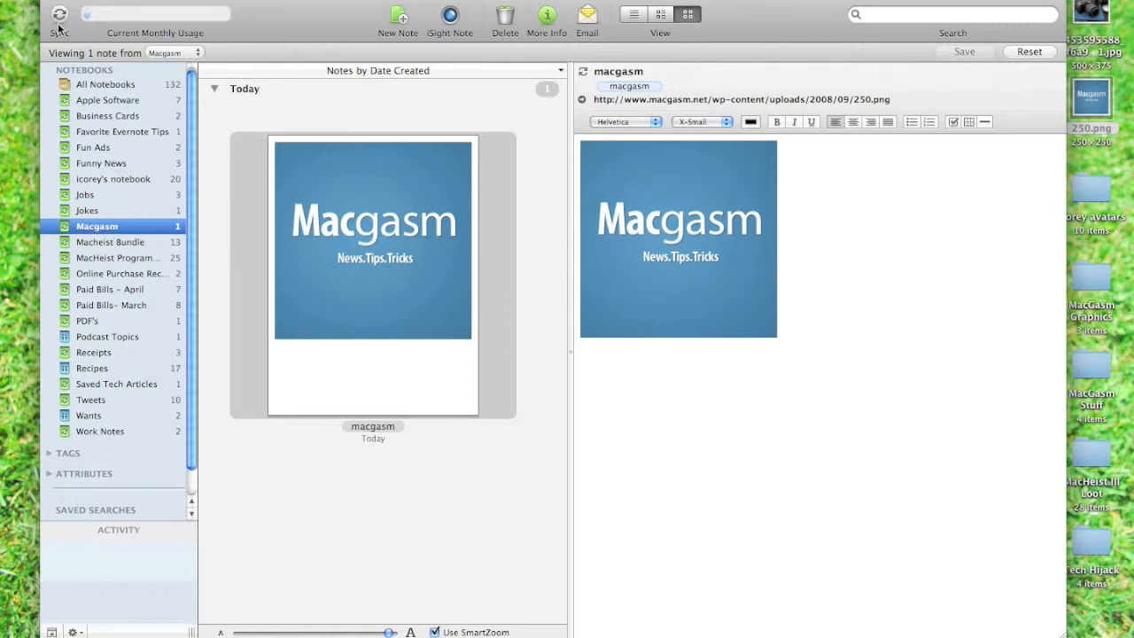
click(59, 14)
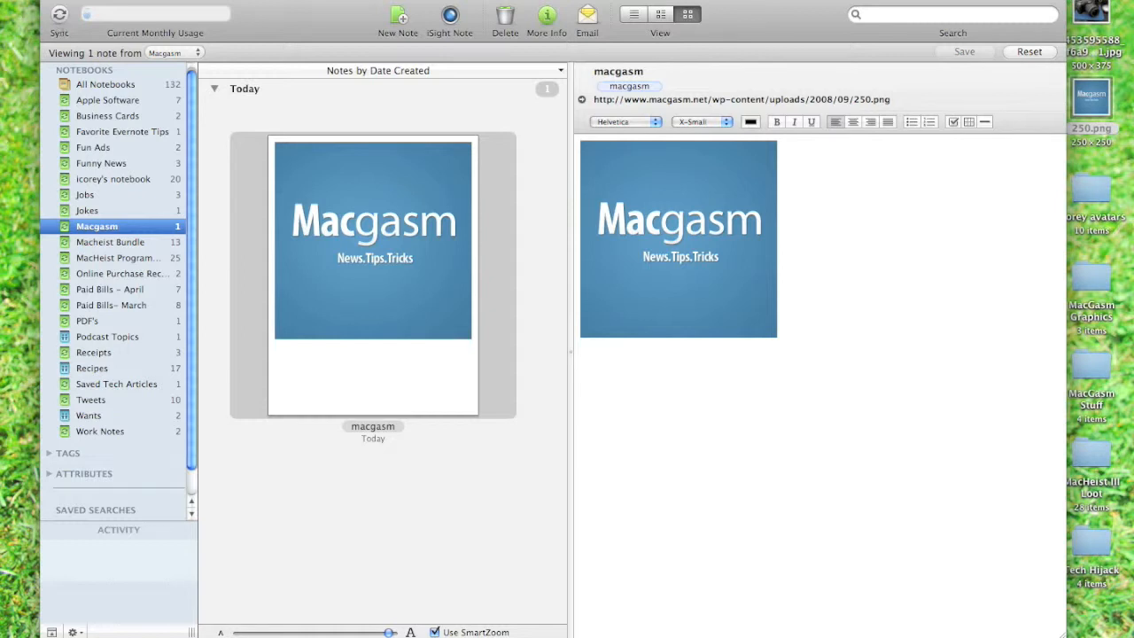
Step: Search all notebooks for 'deal', narrowing the list to four matching notes
click(106, 83)
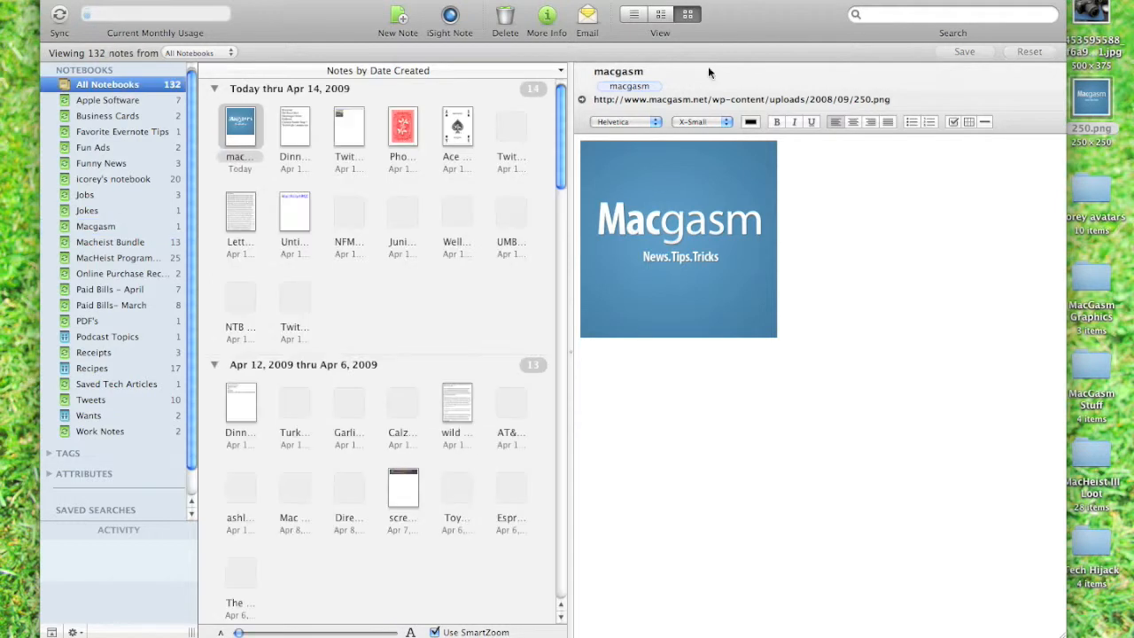
click(953, 14)
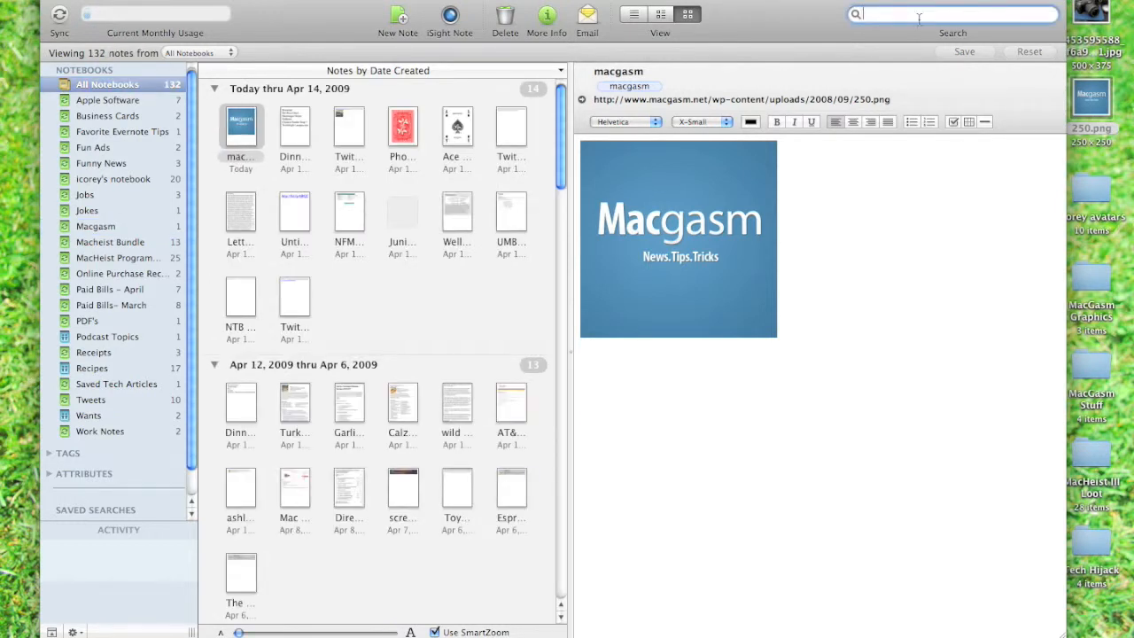
text(deal)
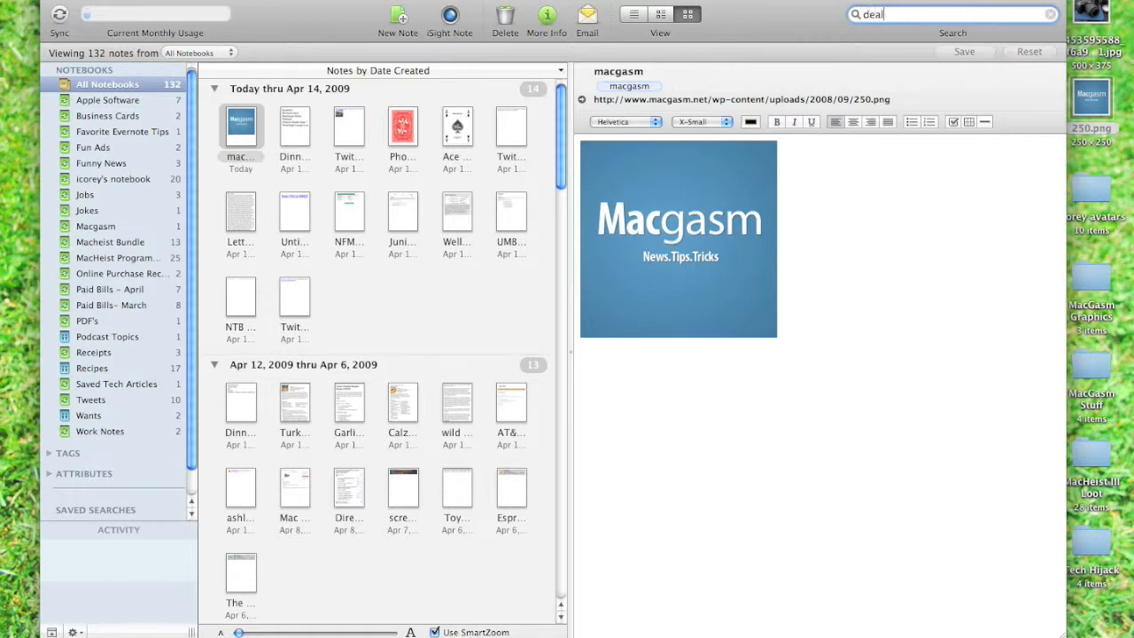
key(Return)
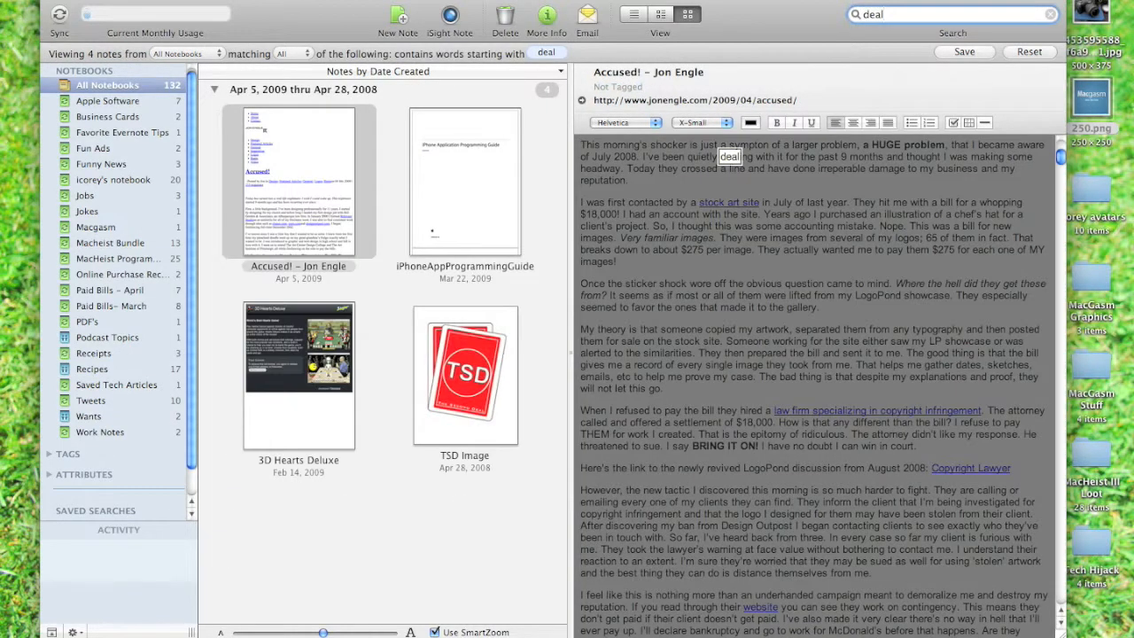
mouse_move(824, 130)
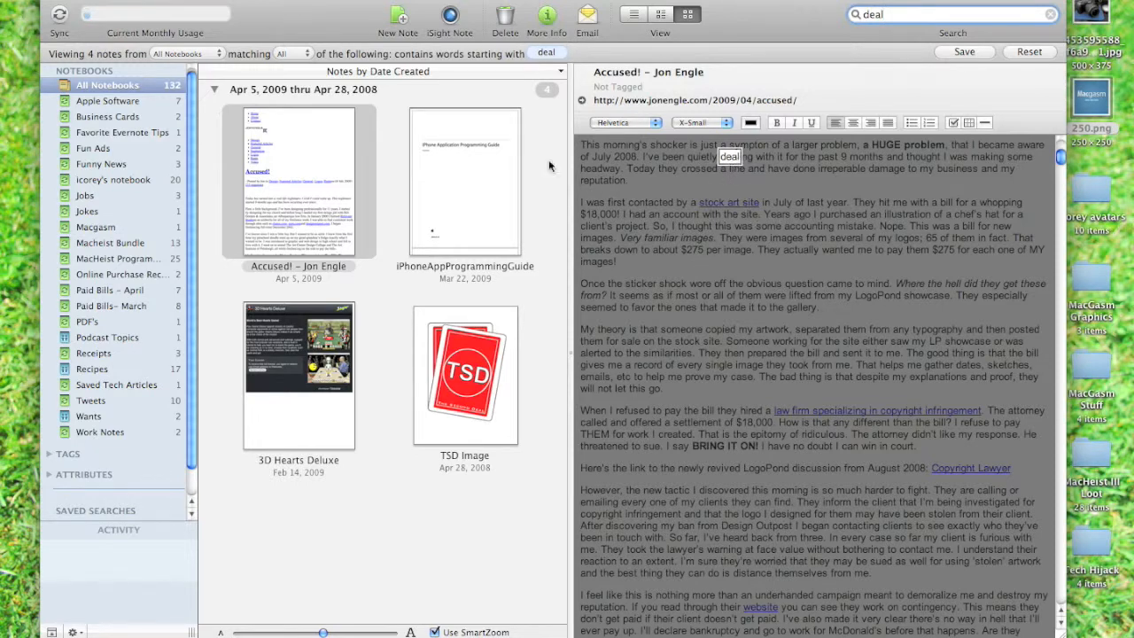
Step: Review the deal results: iPhoneAppProgrammingGuide, 3D Hearts Deluxe, then TSD Image
click(464, 181)
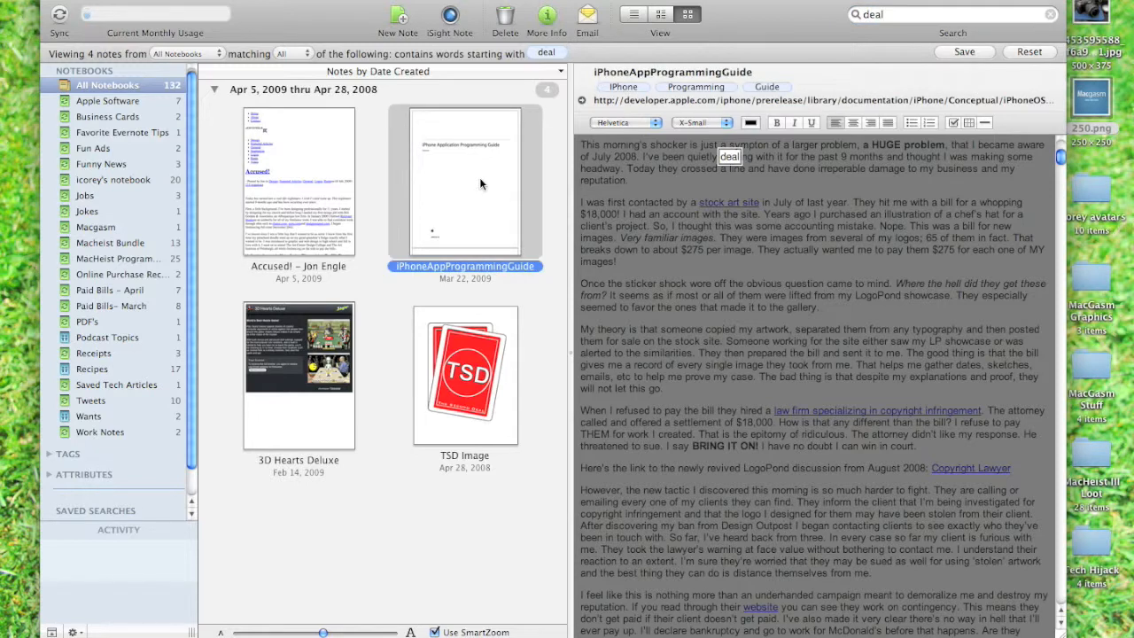
mouse_move(446, 299)
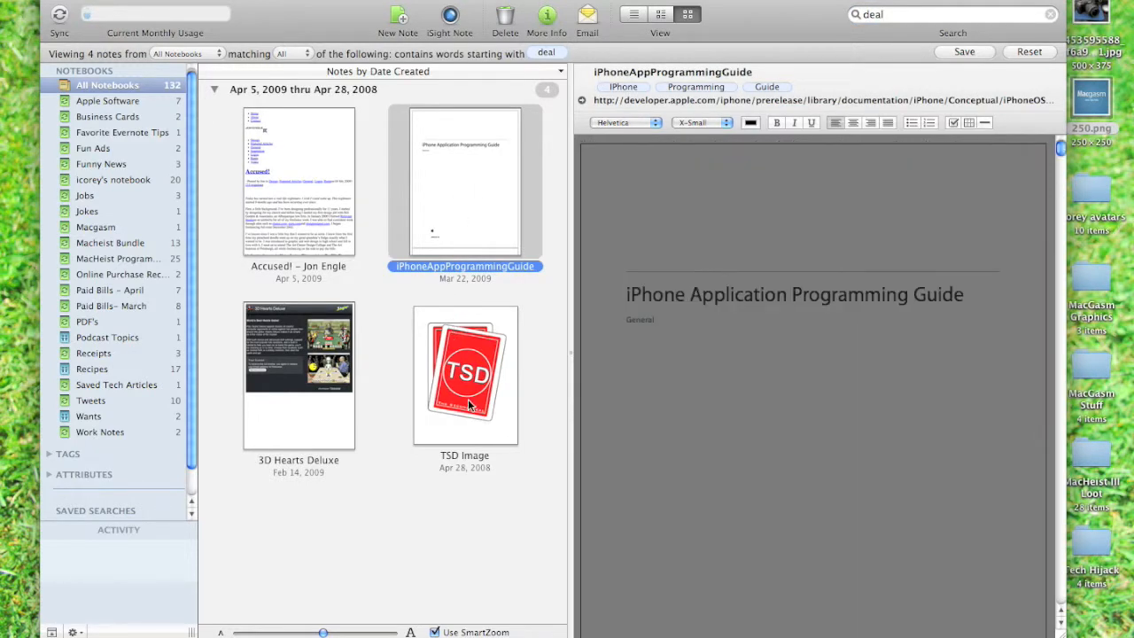
click(299, 375)
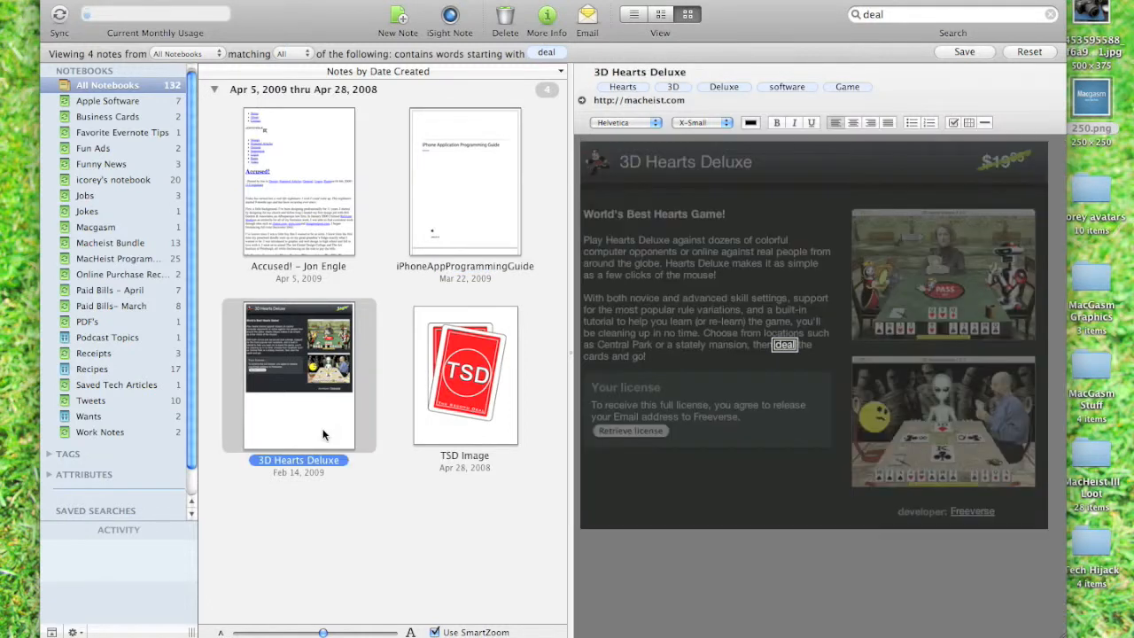
mouse_move(456, 404)
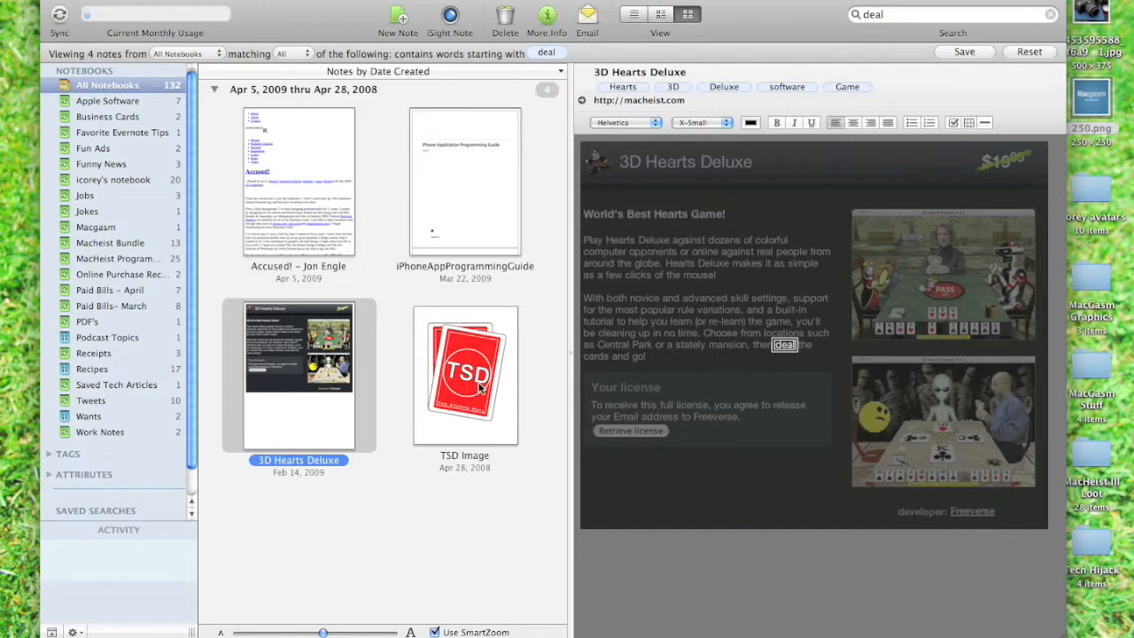
mouse_move(499, 382)
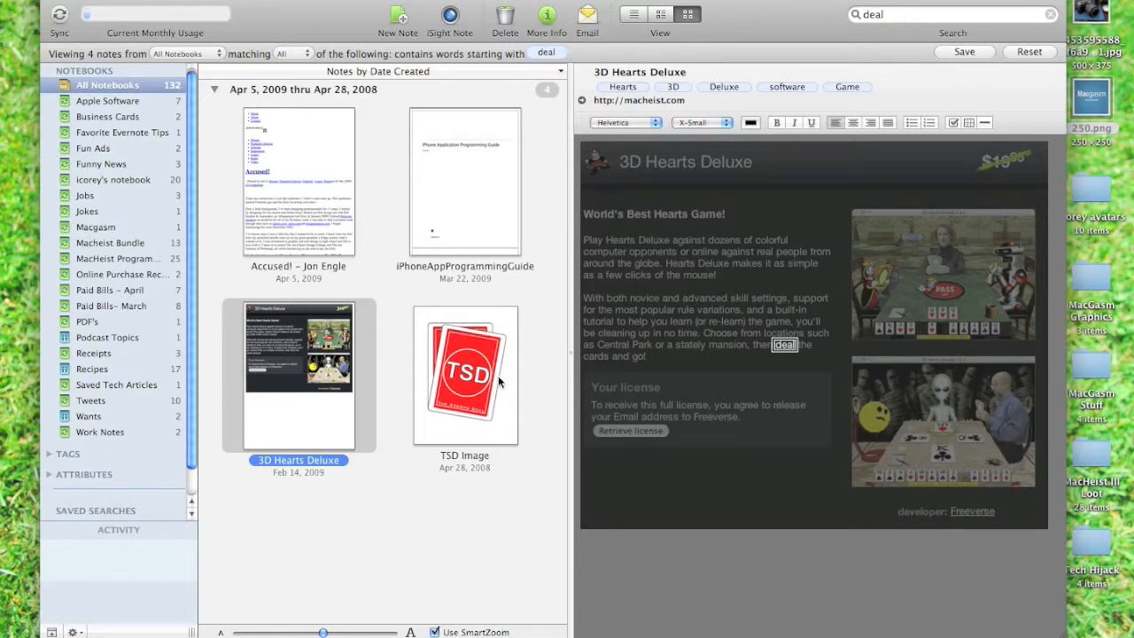
click(464, 374)
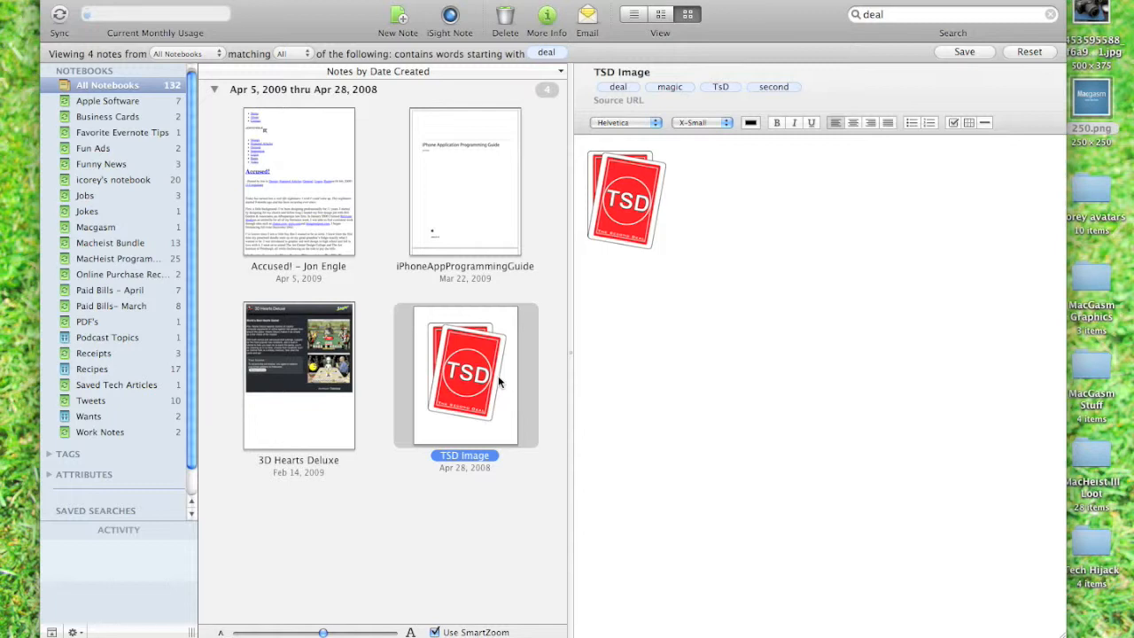
mouse_move(864, 9)
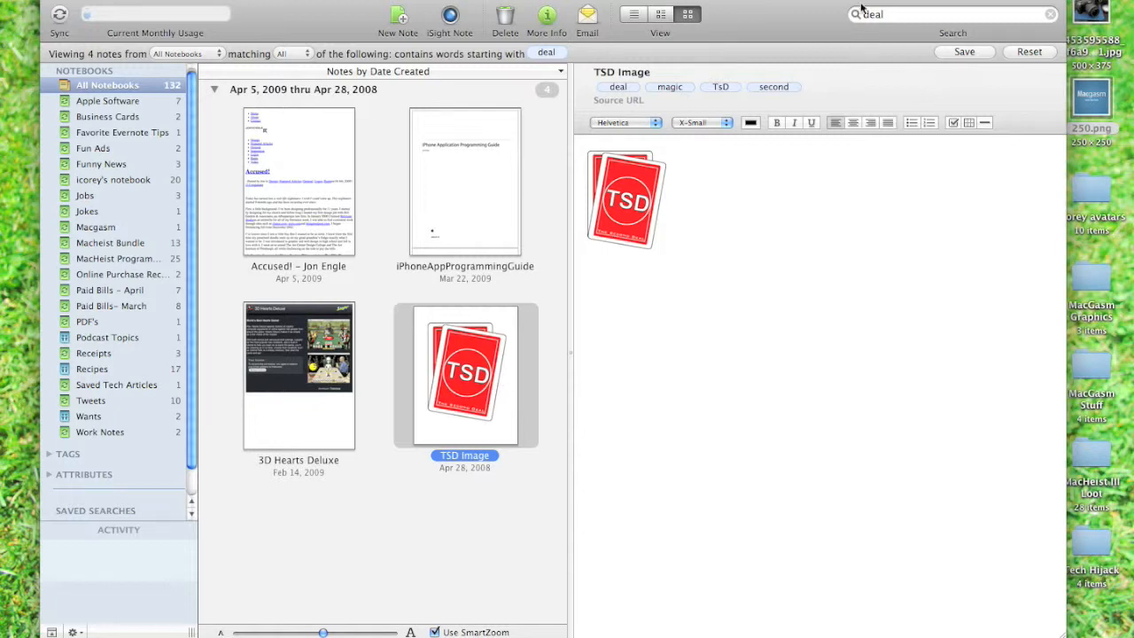
mouse_move(902, 16)
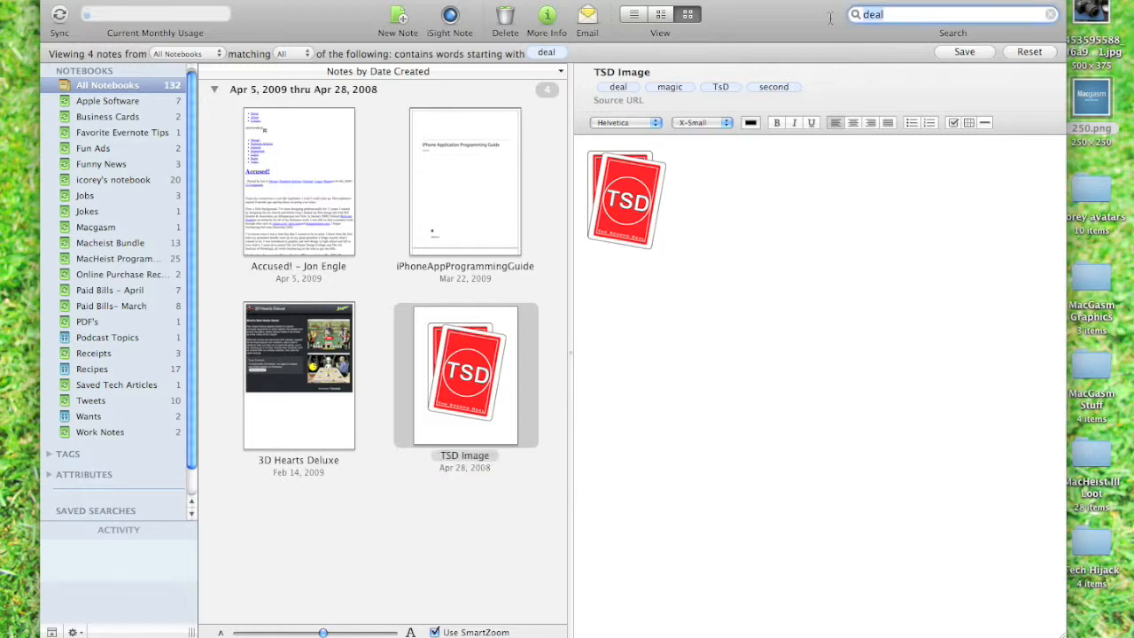
mouse_move(830, 20)
text(m)
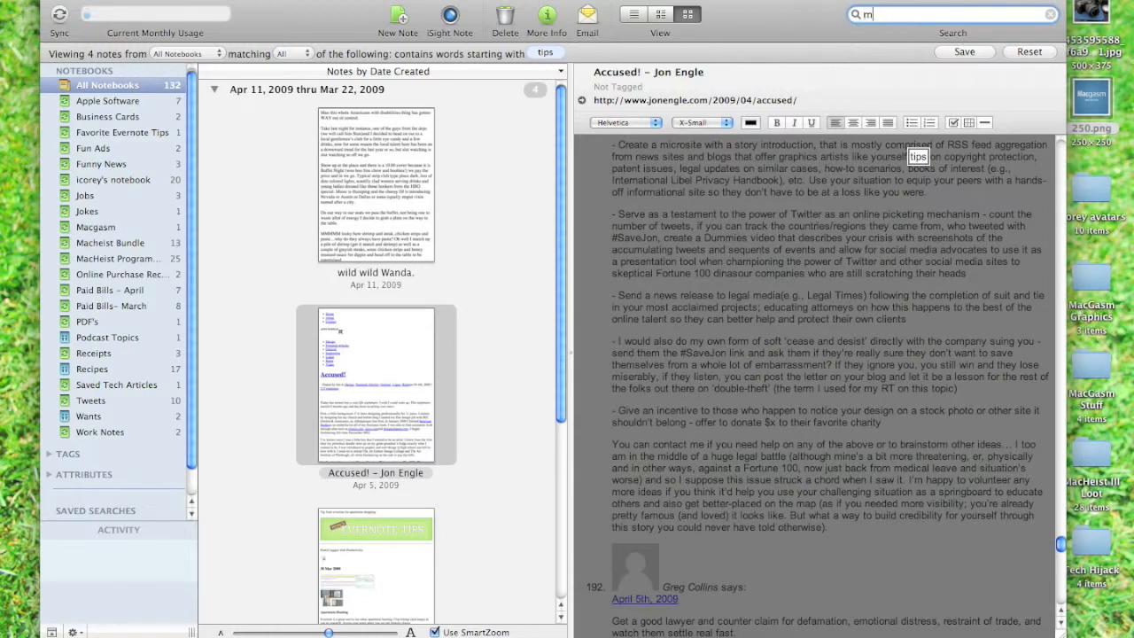
Step: Replace the search term with 'mac' to list the matching notes
text(ac)
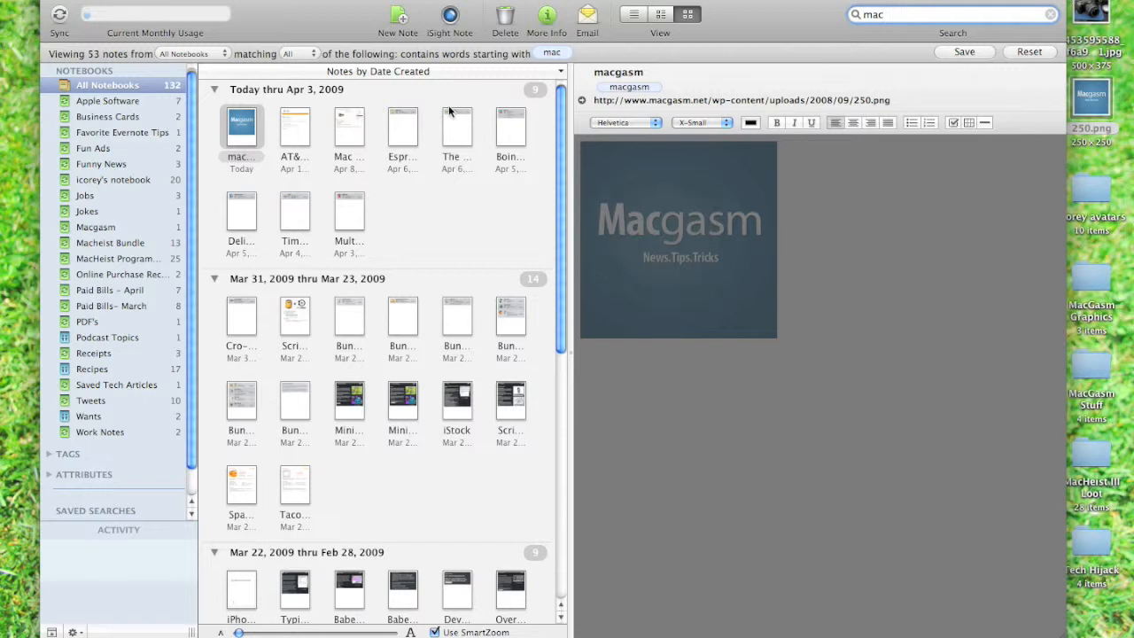
mouse_move(450, 33)
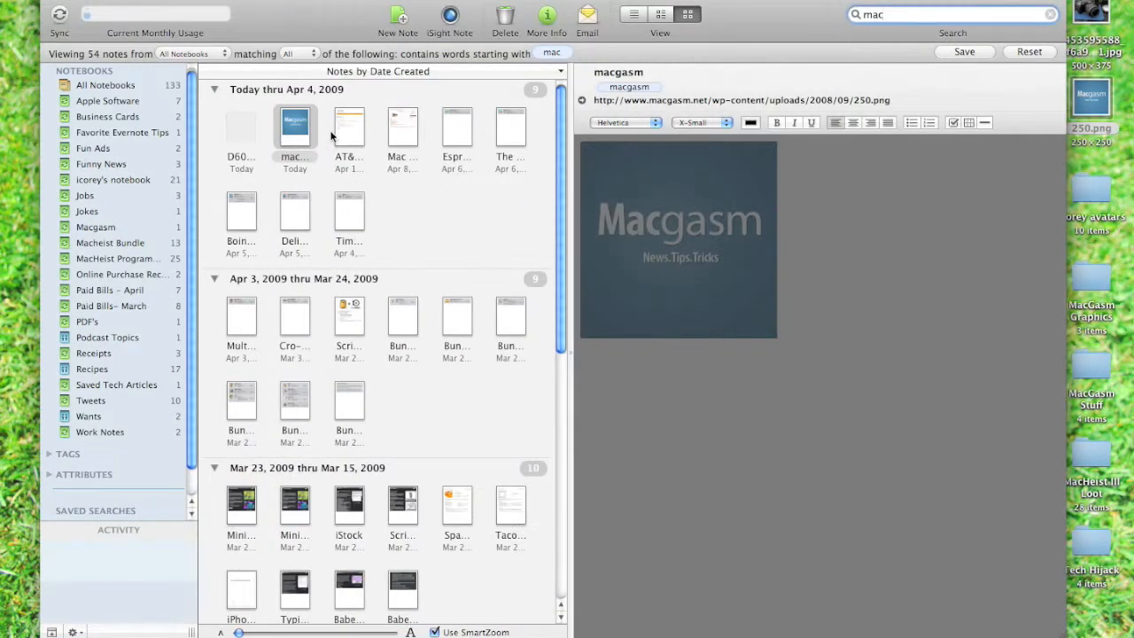
Step: View the imported D60_ennoprint note and scroll partway through the Nikon D60 manual pages
click(241, 126)
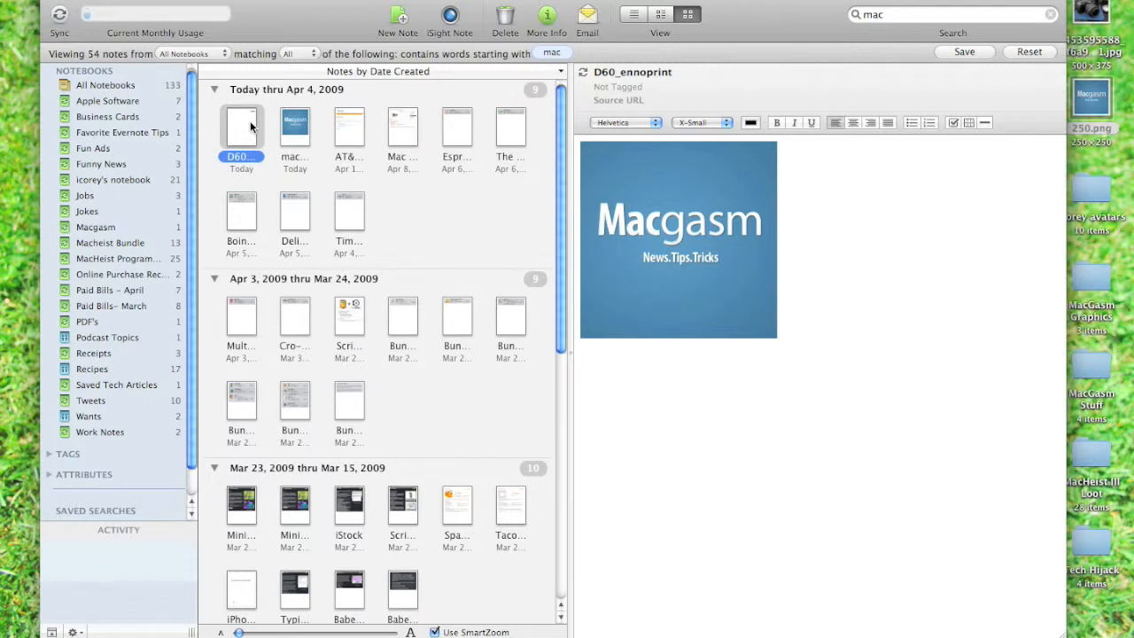
mouse_move(309, 141)
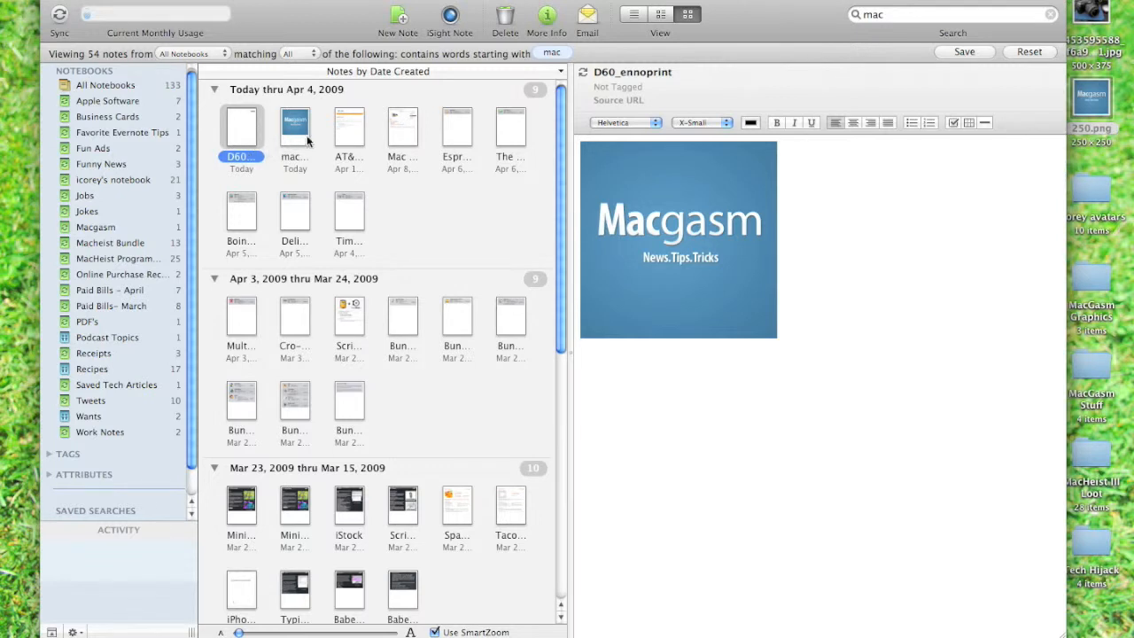
mouse_move(808, 155)
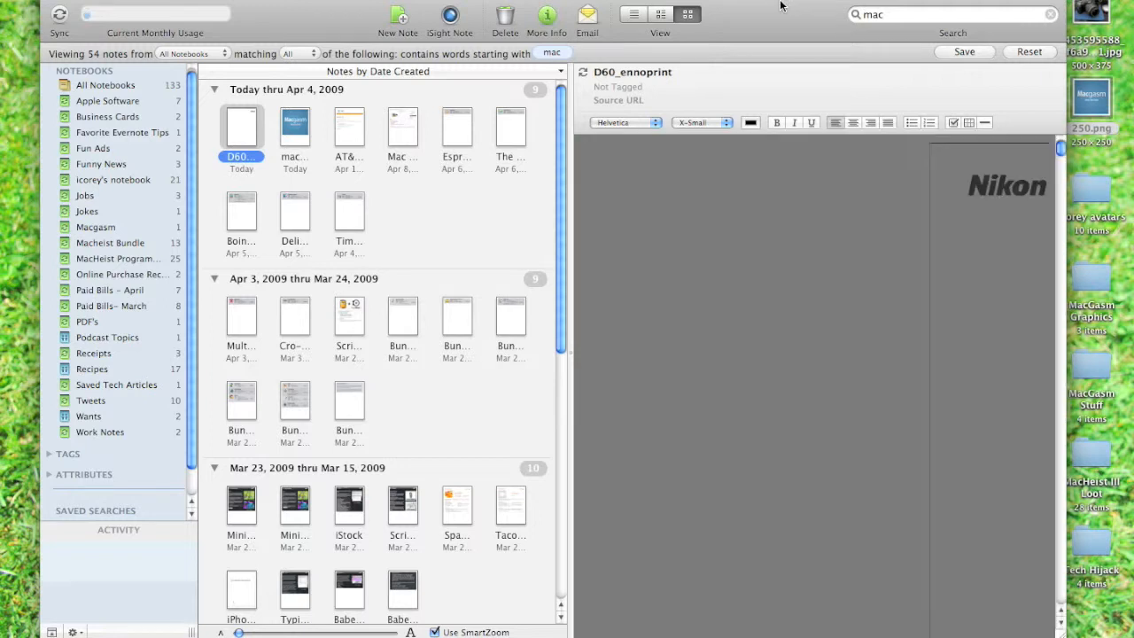
mouse_move(1013, 224)
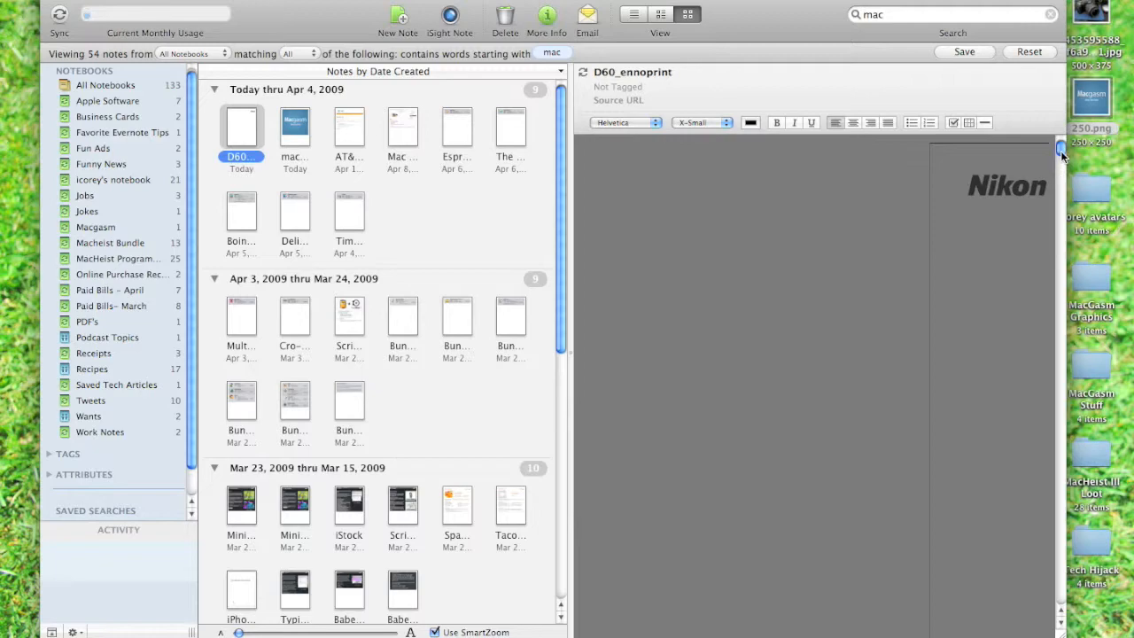
scroll(down, 3)
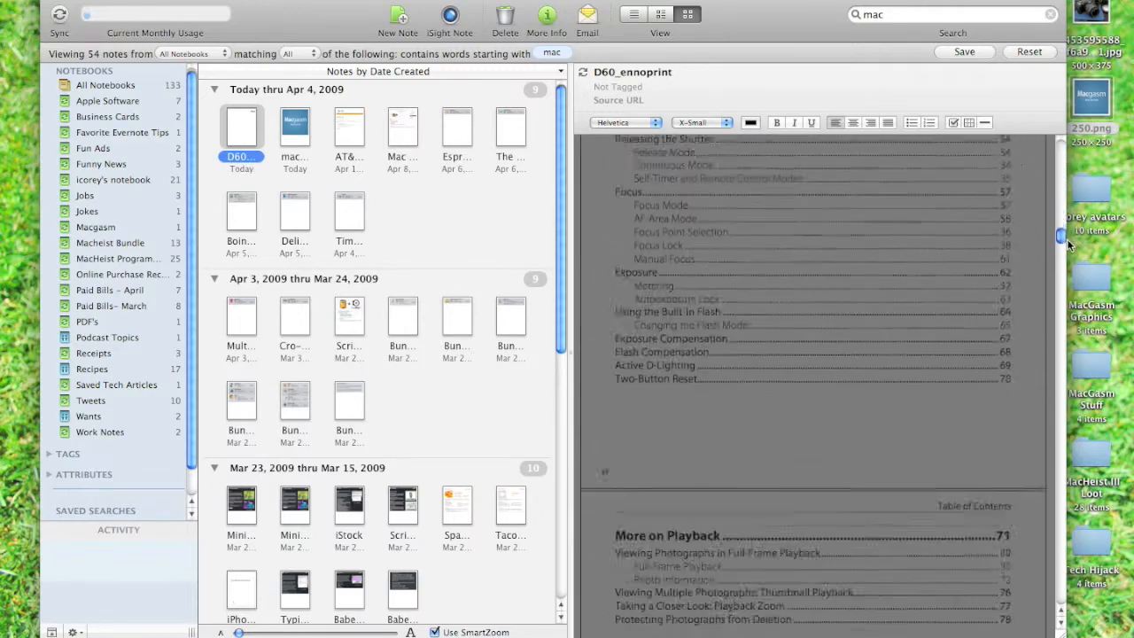
scroll(down, 3)
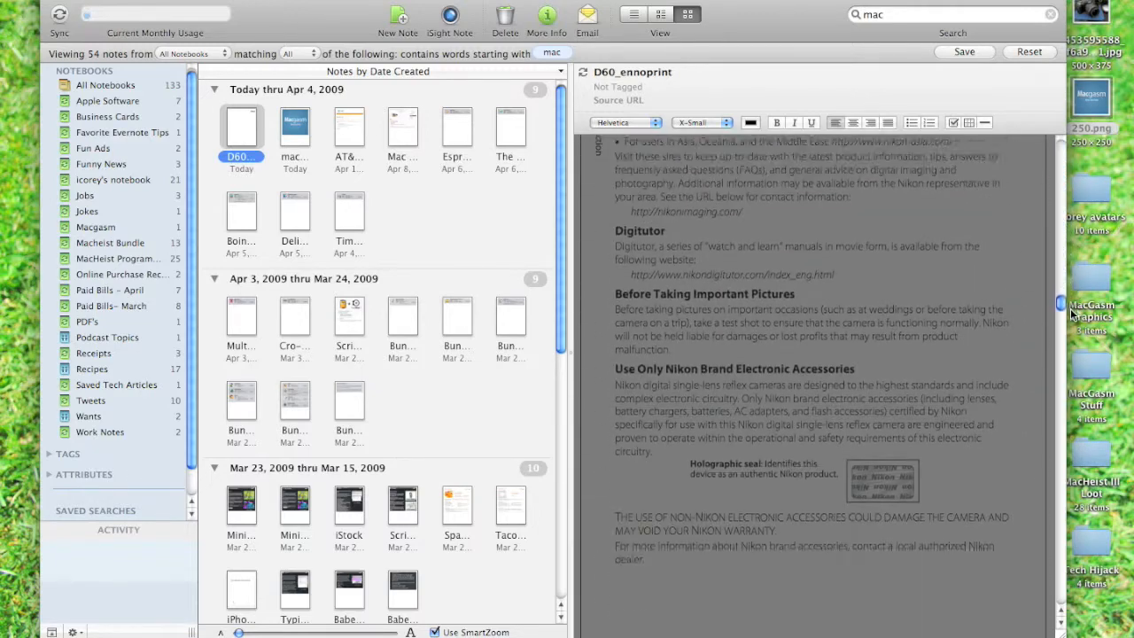
scroll(down, 3)
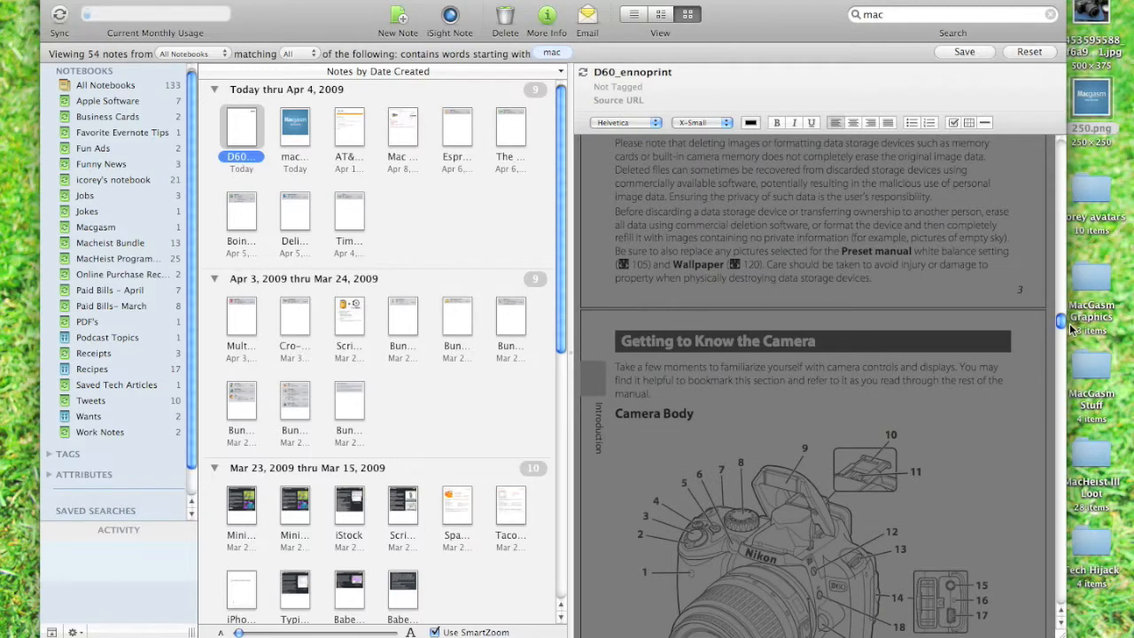
scroll(down, 3)
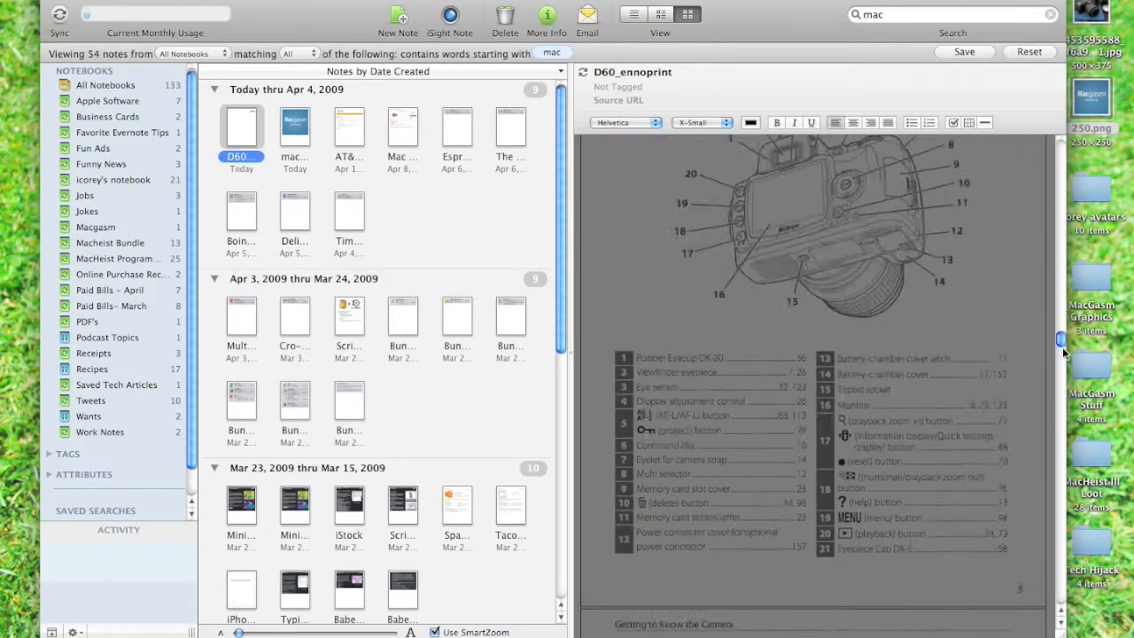
scroll(down, 3)
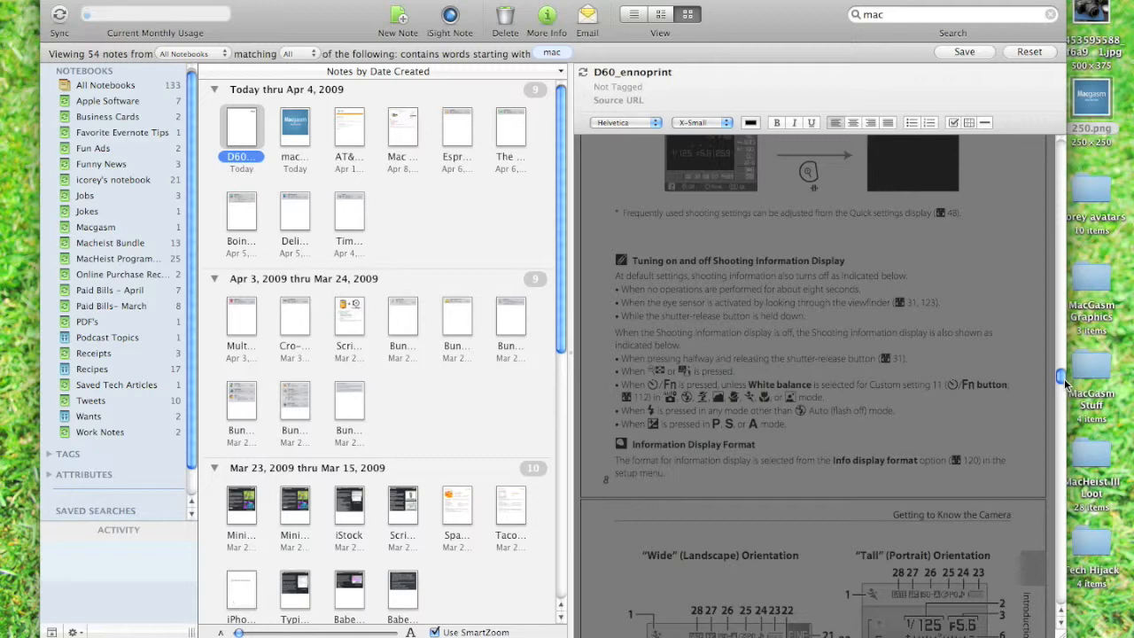
mouse_move(1068, 385)
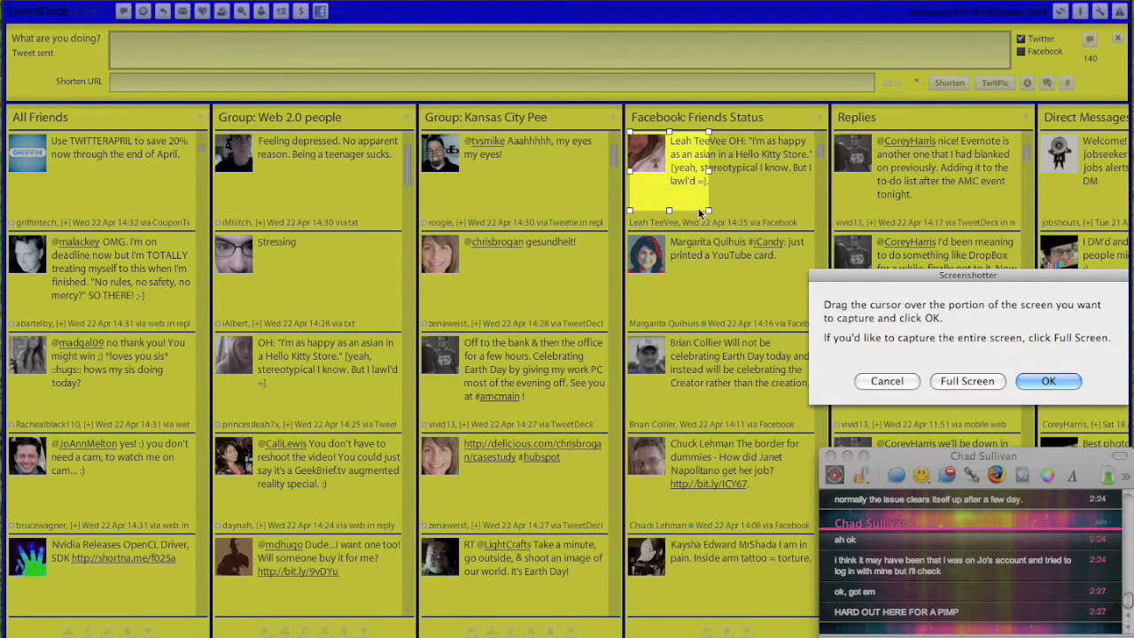
Step: Capture the Leah TeeVee tweet area into a new Leah Tweet note and close it
drag(670, 211, 815, 223)
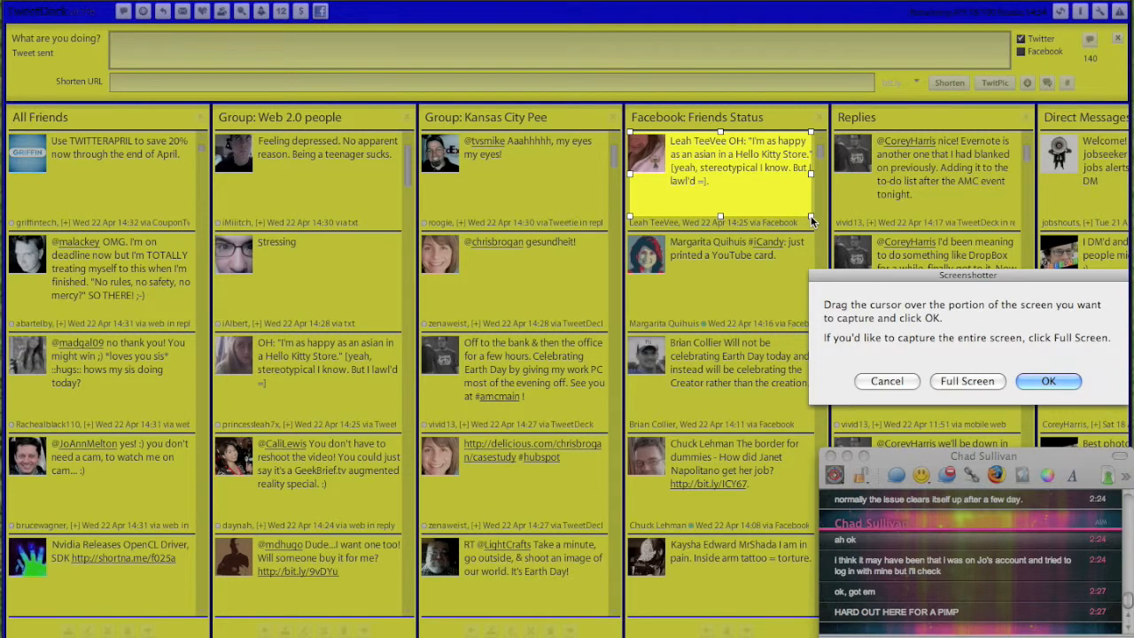
click(1048, 380)
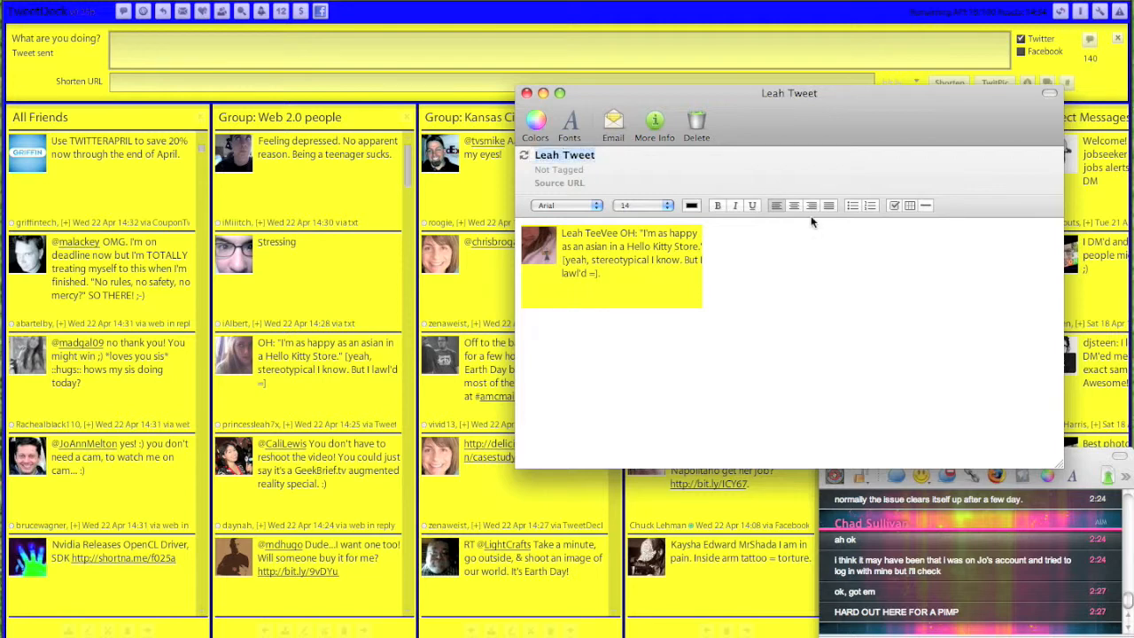
click(526, 93)
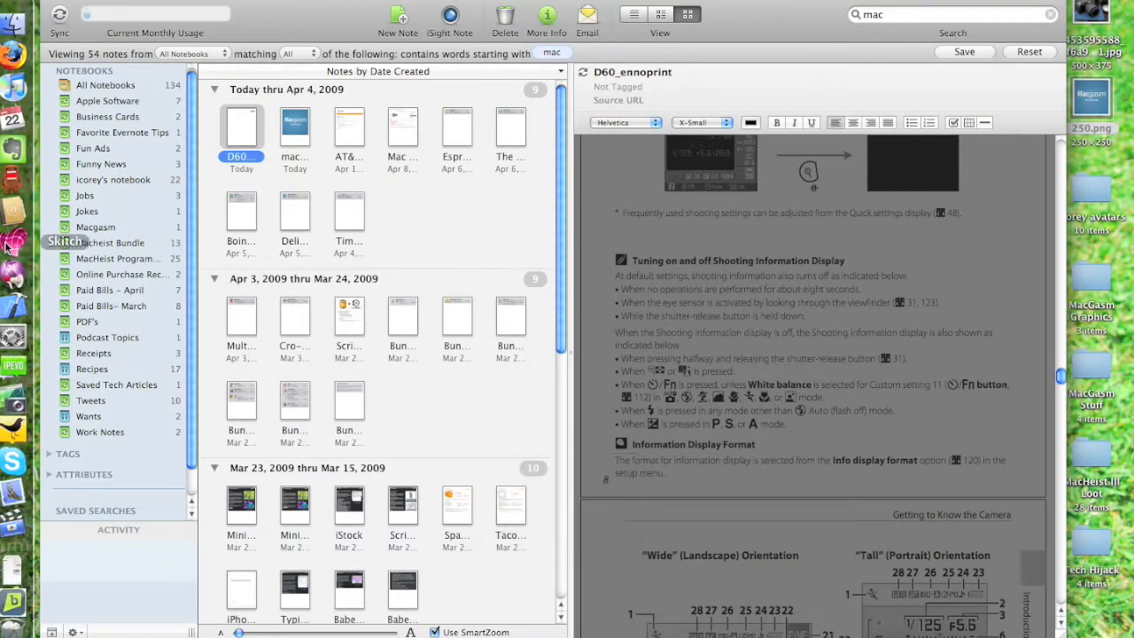
Step: Move the Leah Tweet note from icorey's notebook into the Tweets notebook
click(112, 179)
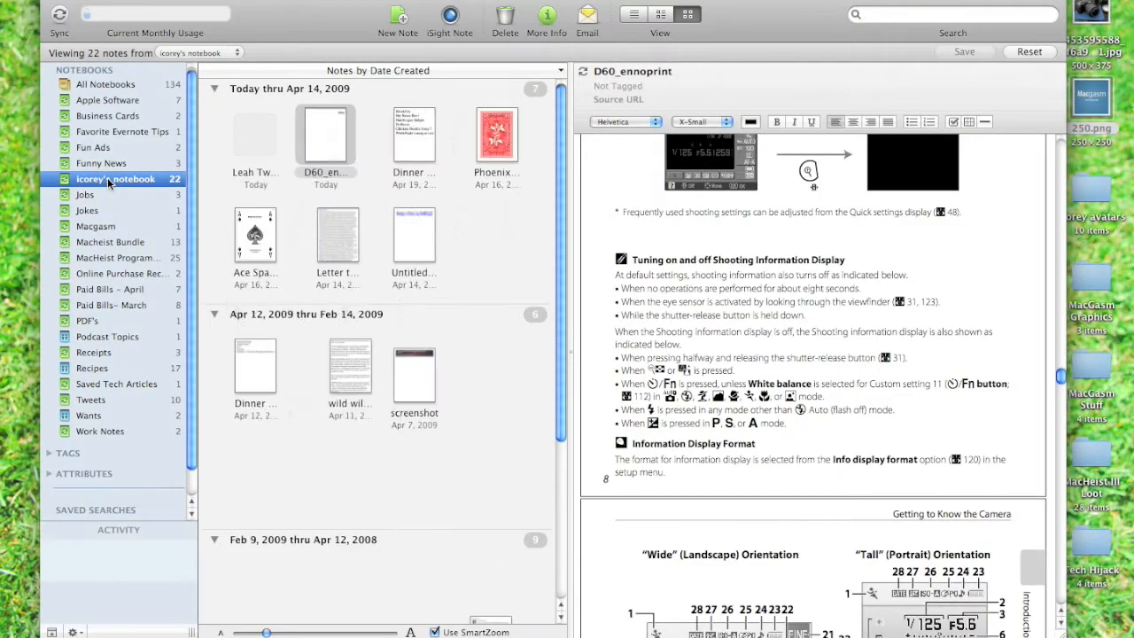
click(257, 134)
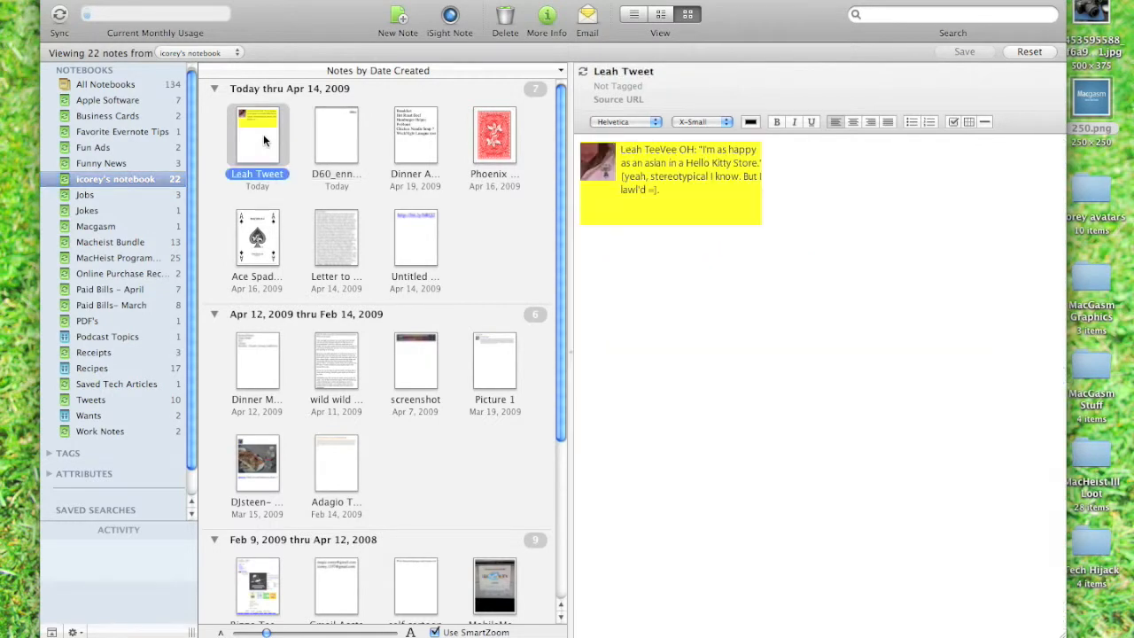
mouse_move(238, 184)
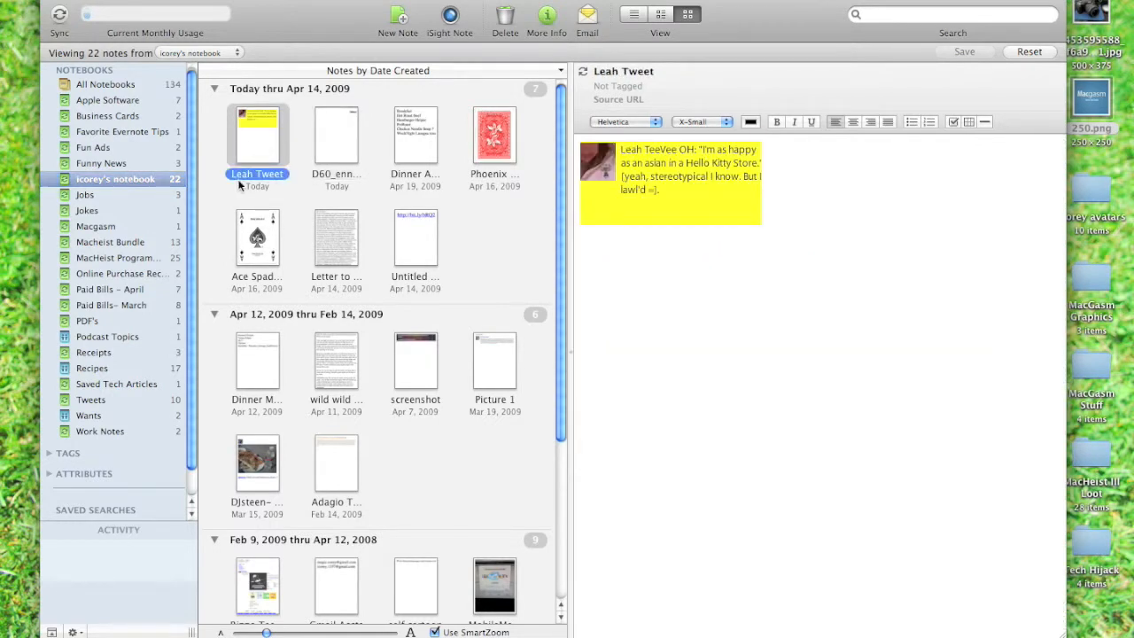
click(504, 16)
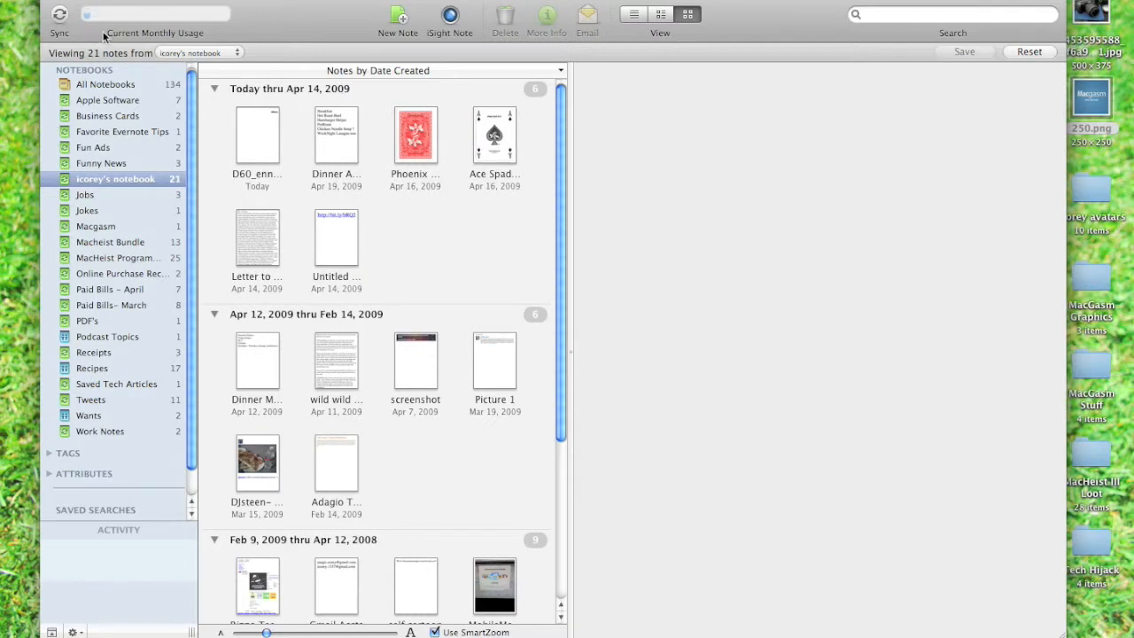
Step: Sync the library to upload the new notes and moves to Evernote
click(59, 15)
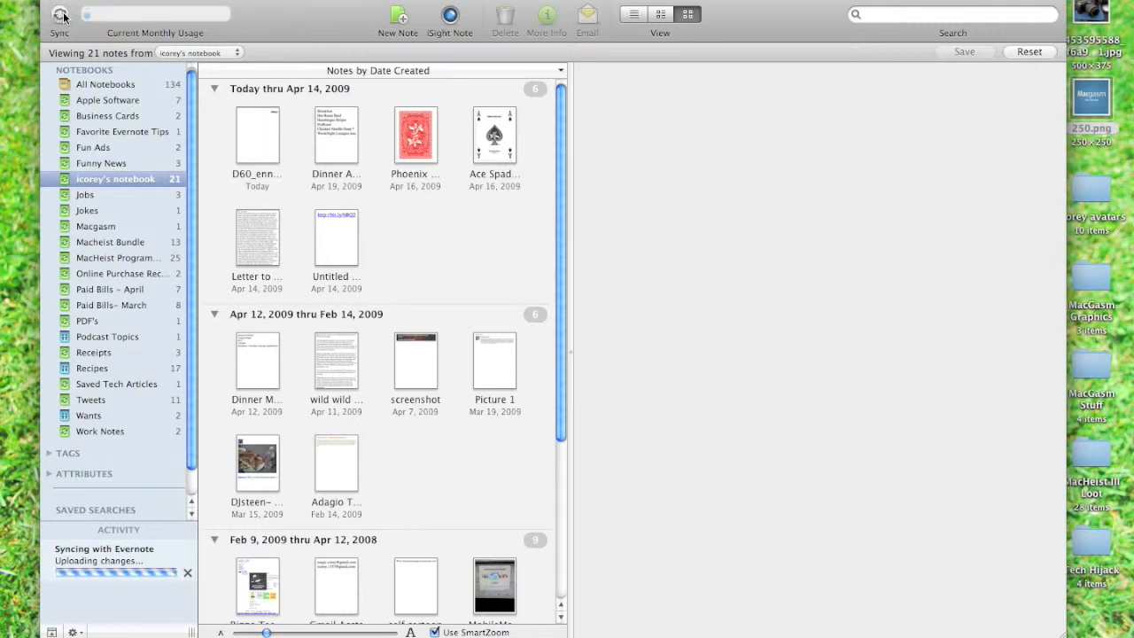
mouse_move(16, 55)
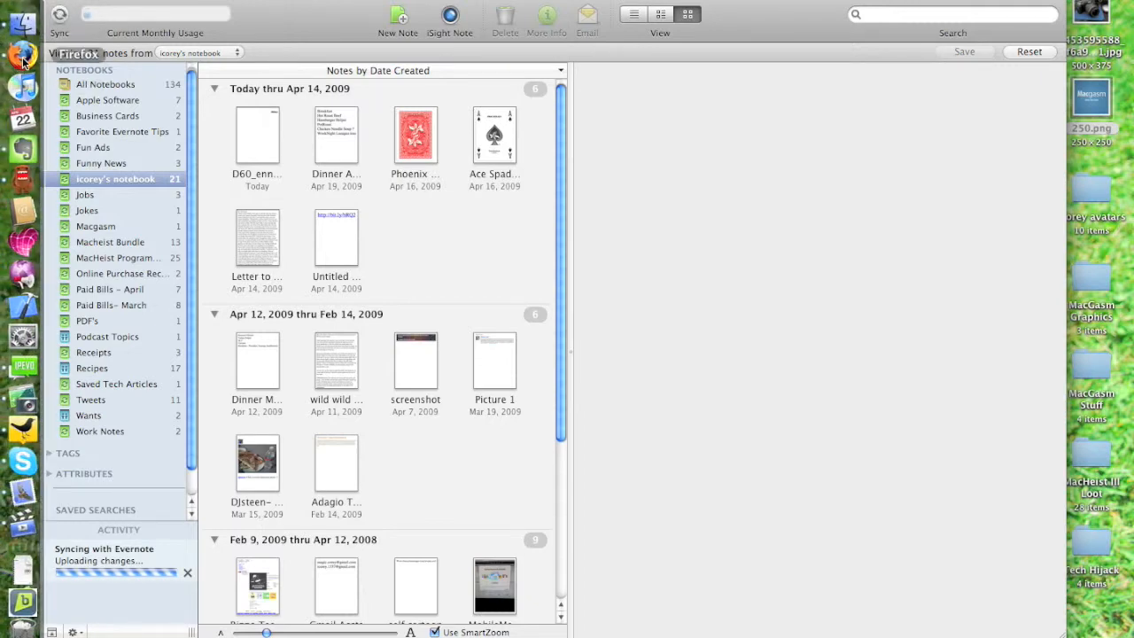